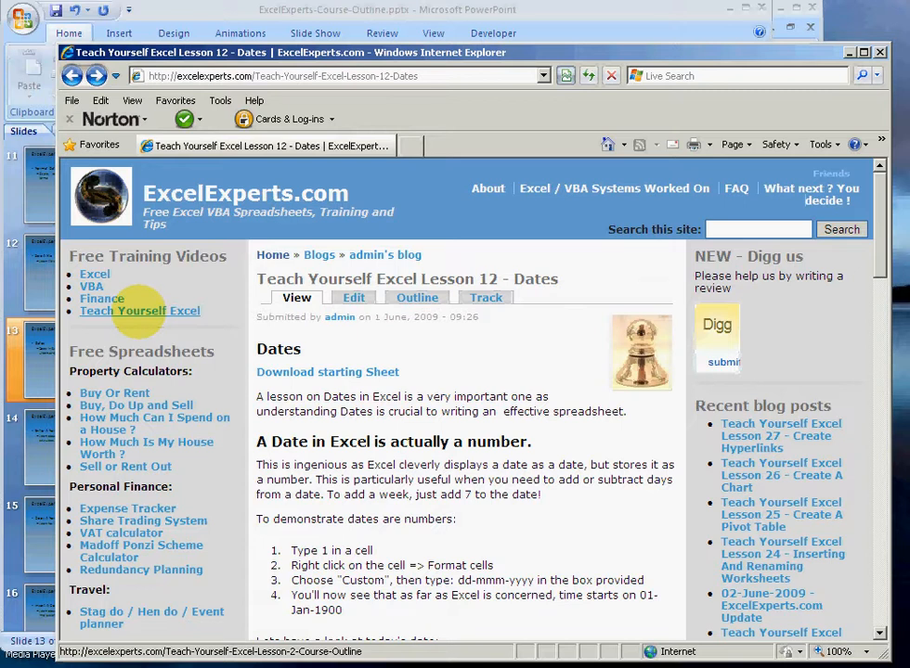
- Download and open the Dates lesson starting workbook format-data.xls in Excel
{"action": "double_click", "coordinate": [458, 279]}
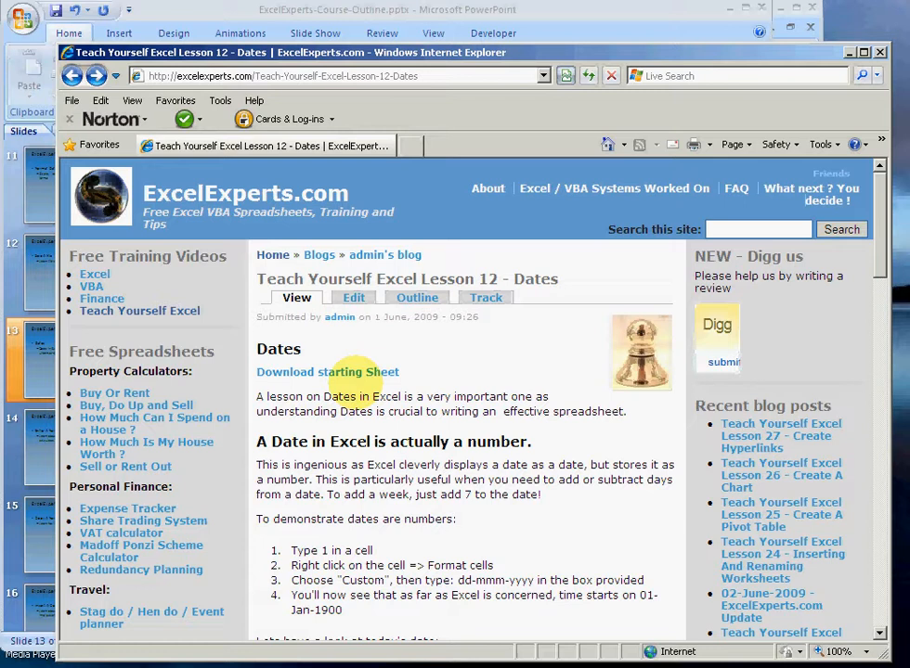
{"action": "mouse_move", "coordinate": [327, 371]}
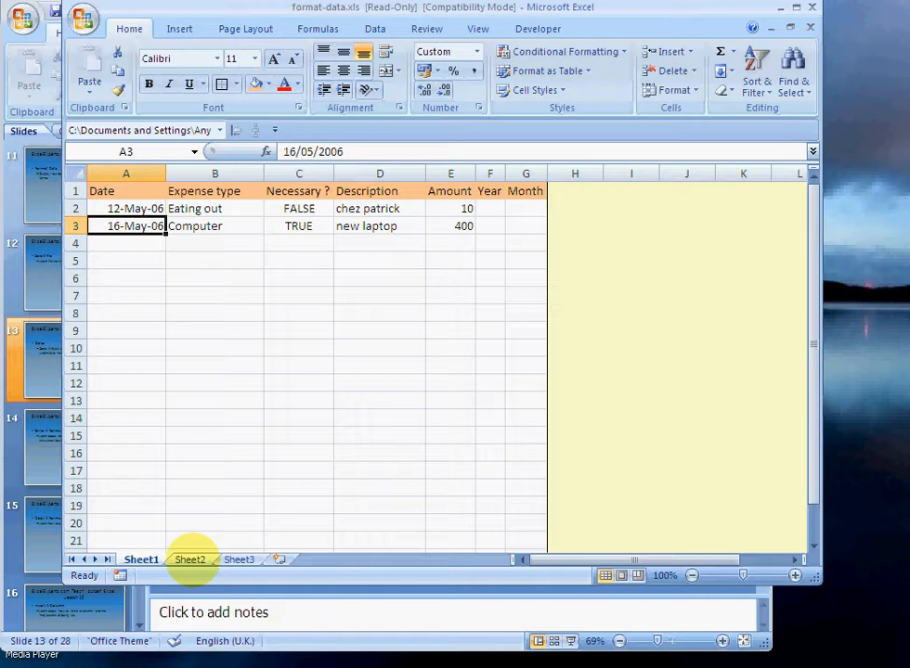
- On Sheet2, enter 1 in C4 and give column C the custom format dd-mmm-yyyy so it reads 01-Jan-1900
{"action": "left_click", "coordinate": [190, 560]}
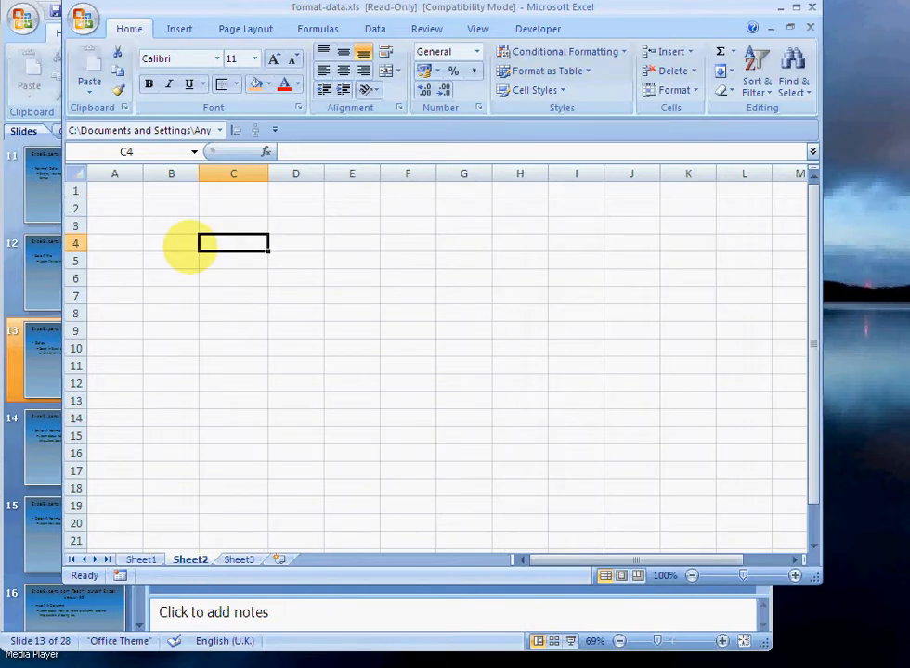
{"action": "type", "text": "1"}
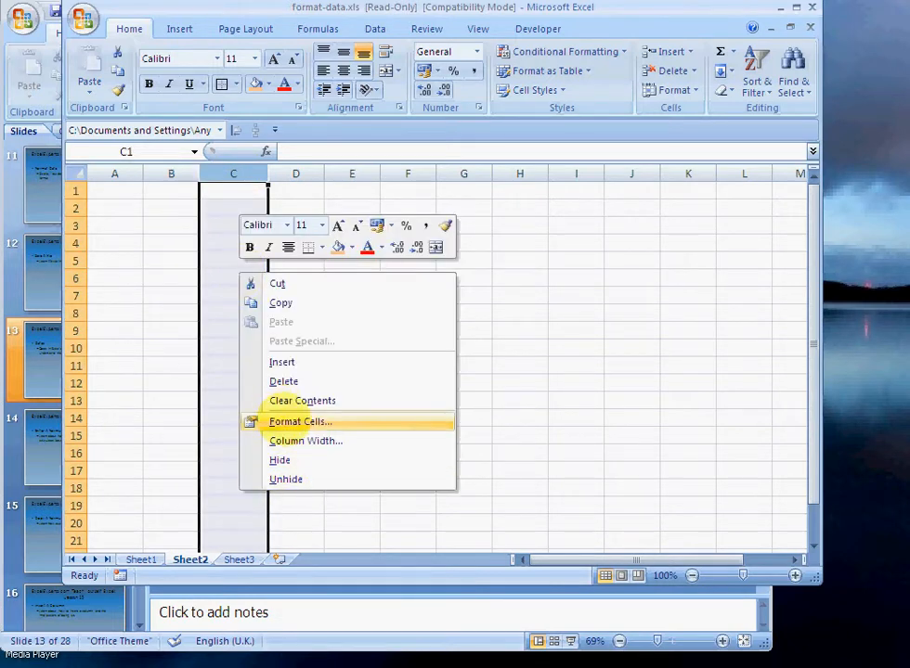
{"action": "left_click", "coordinate": [299, 421]}
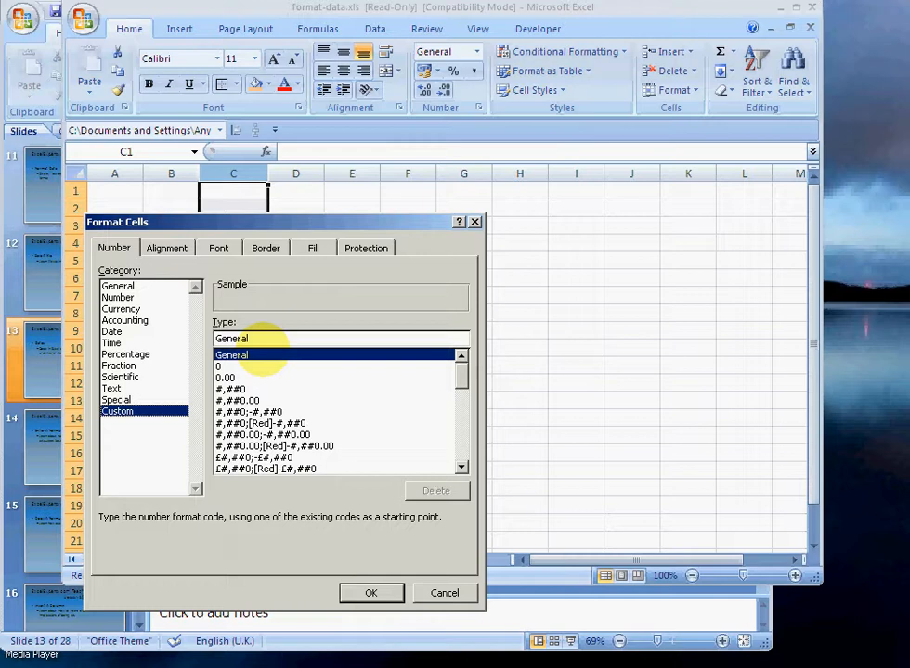
{"action": "type", "text": "dd"}
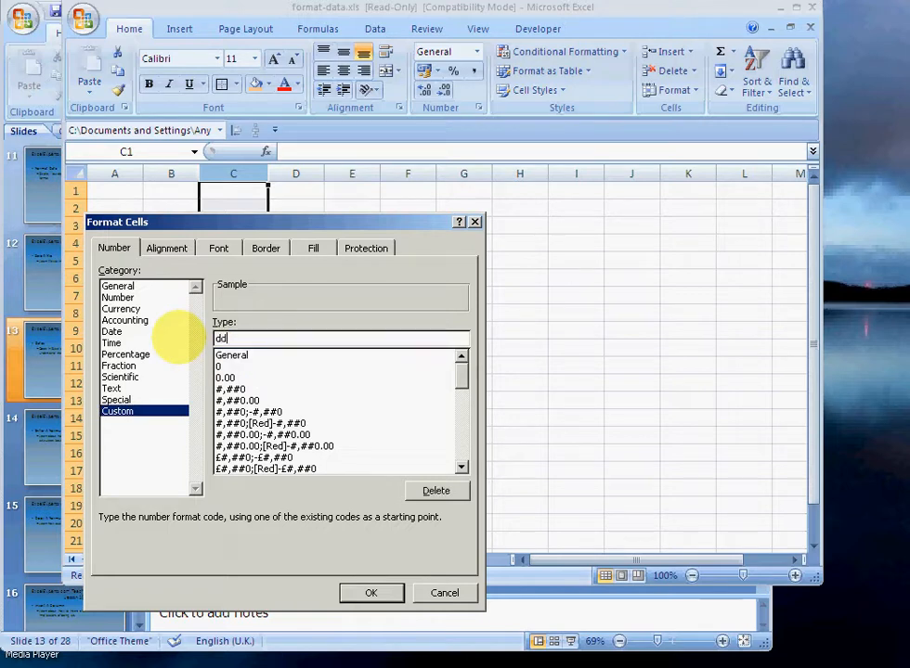
{"action": "type", "text": "-mmm-y"}
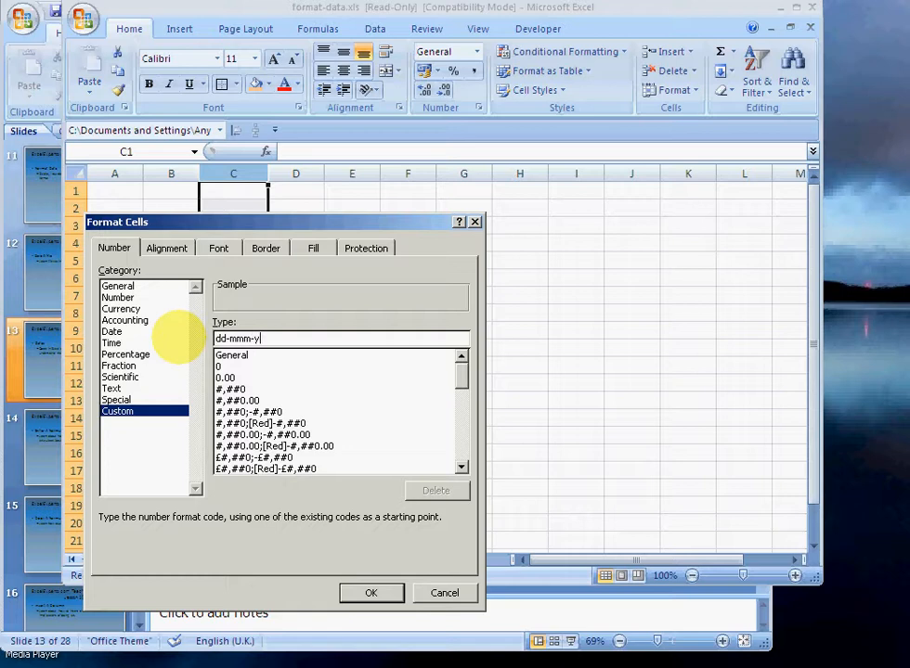
{"action": "left_click", "coordinate": [371, 592]}
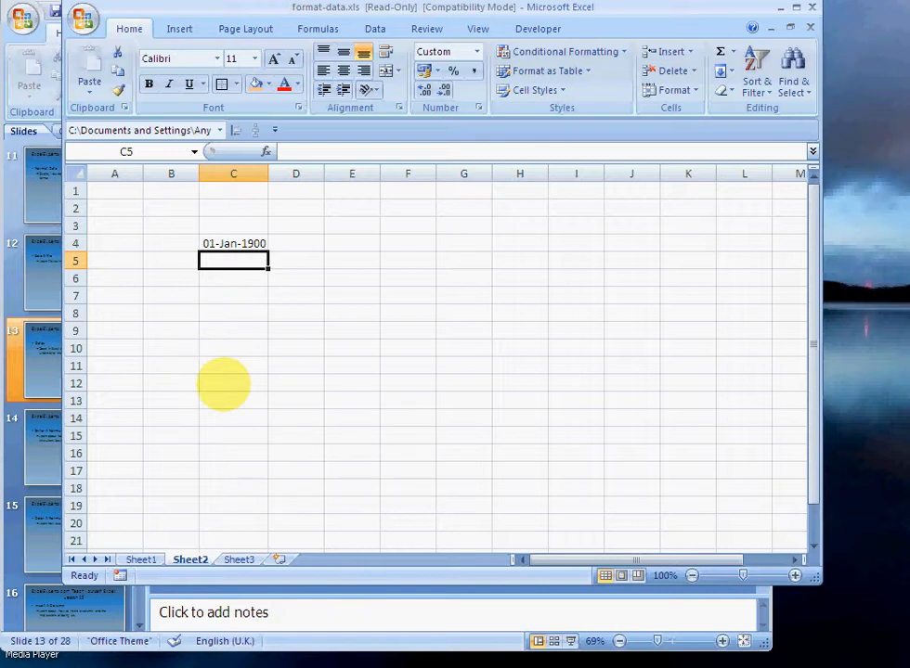
- Enter =C4+1 in C5, =C5+7 in C6 and =C6+365 in C7, giving 02-Jan-1900, 09-Jan-1900 and 08-Jan-1901
{"action": "type", "text": "=C4"}
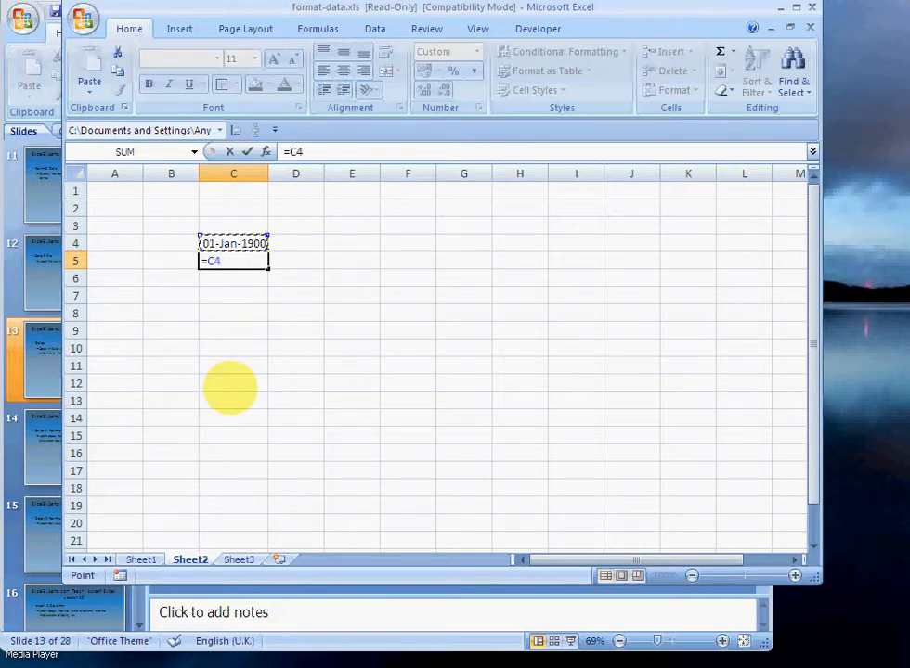
{"action": "type", "text": "+"}
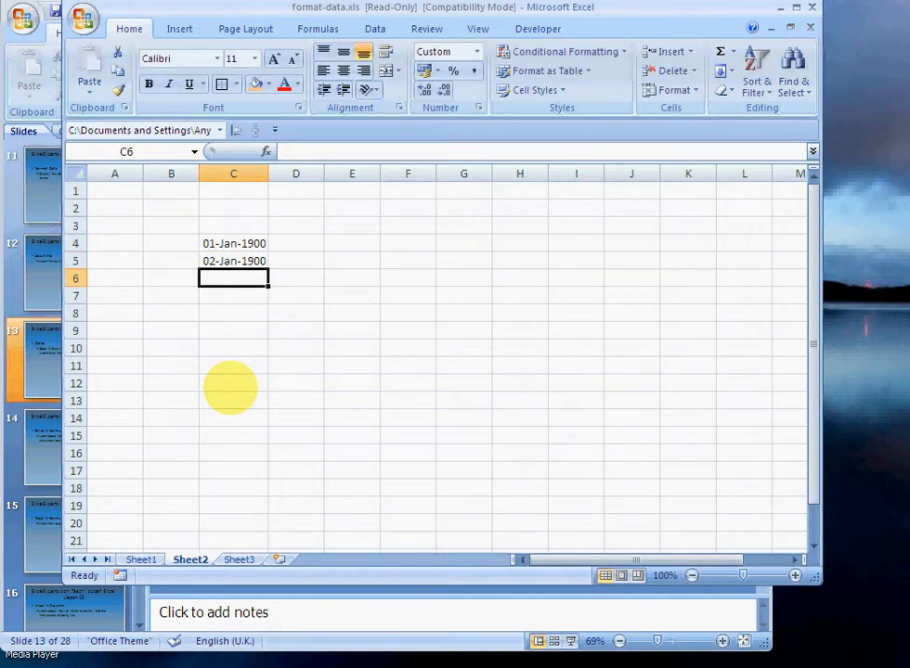
{"action": "type", "text": "="}
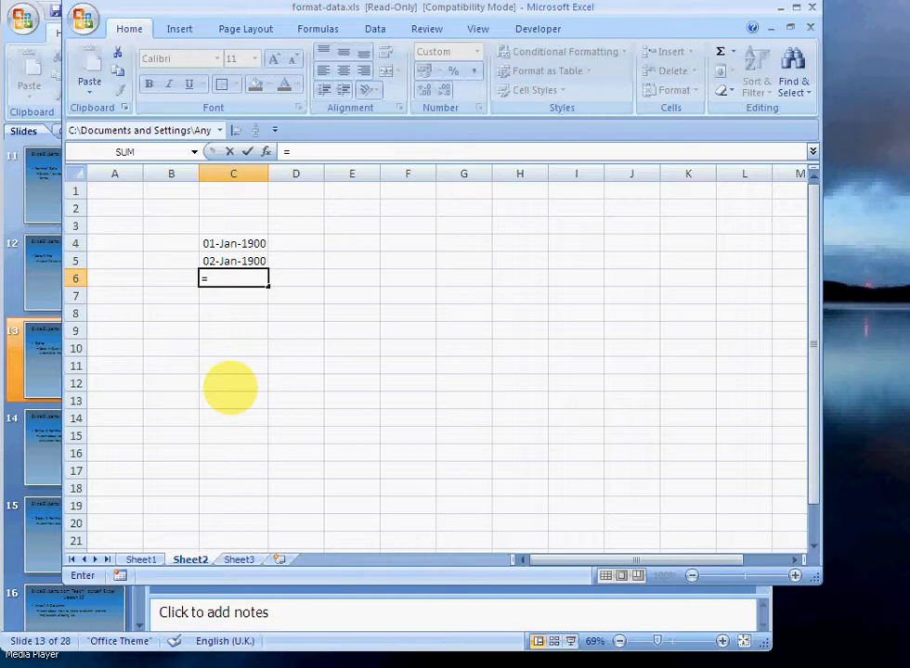
{"action": "left_click", "coordinate": [234, 260]}
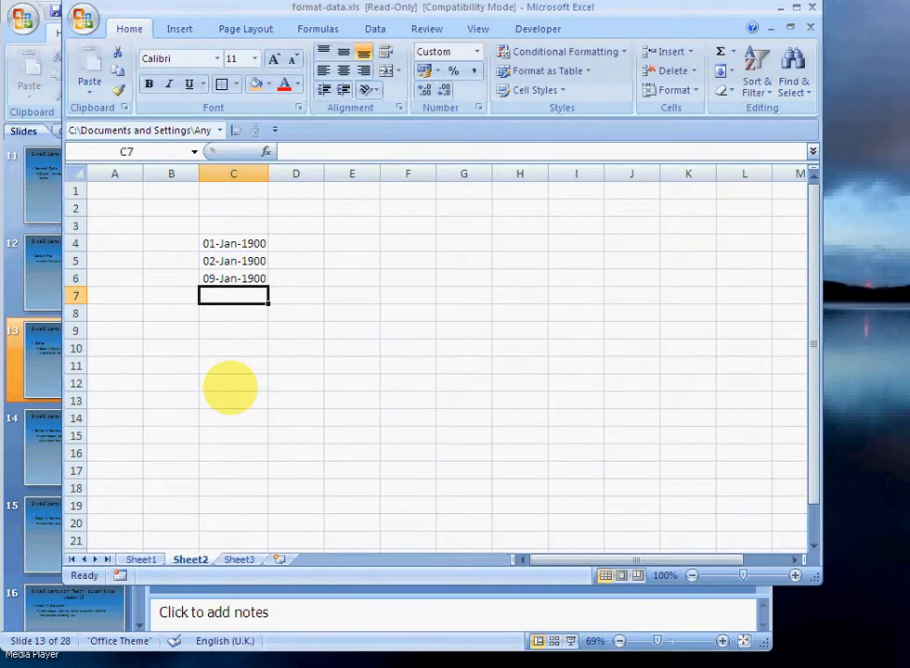
{"action": "type", "text": "=C6"}
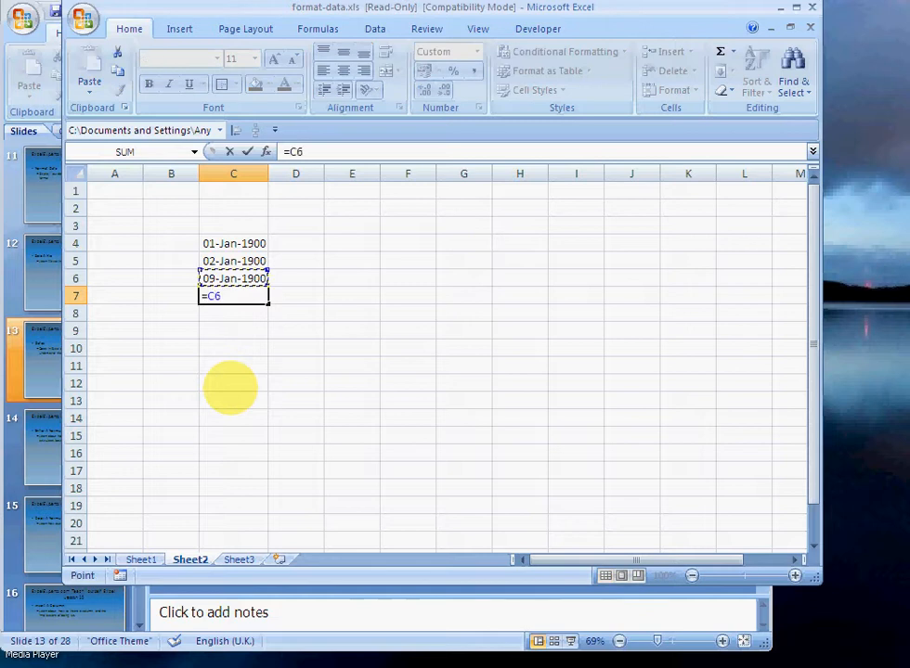
{"action": "type", "text": "+"}
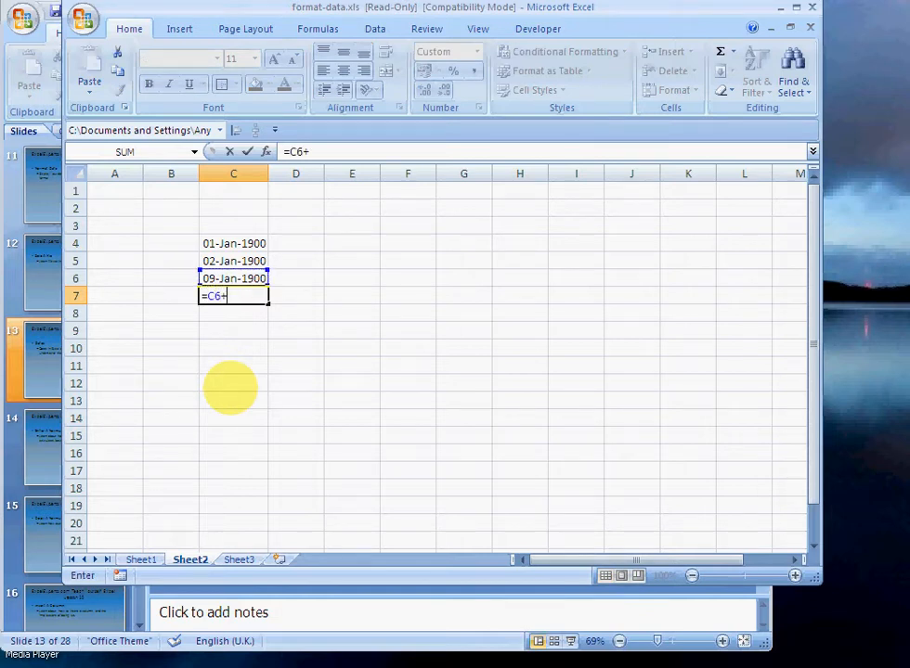
{"action": "type", "text": "365"}
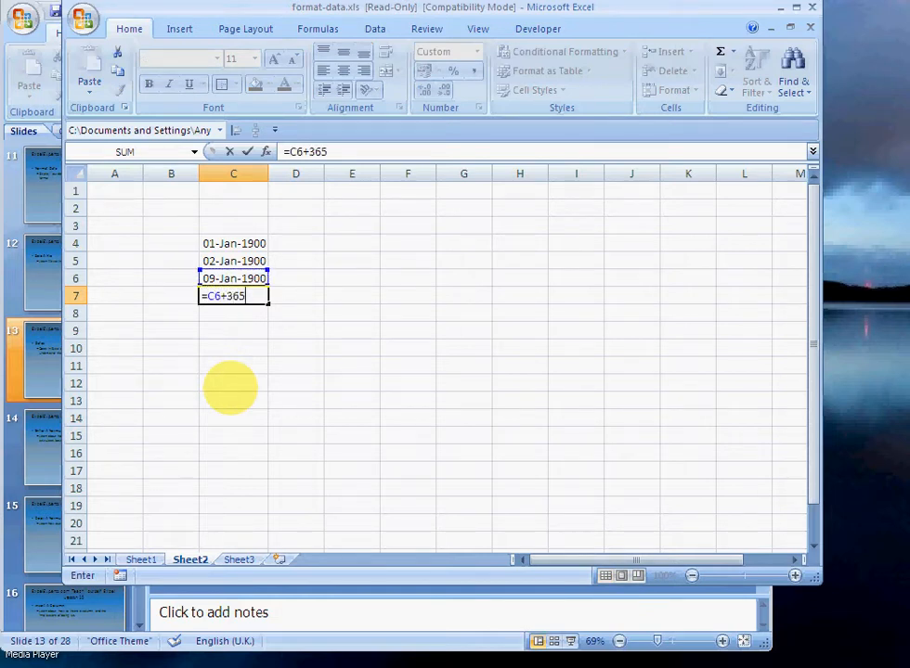
{"action": "key", "text": "Enter"}
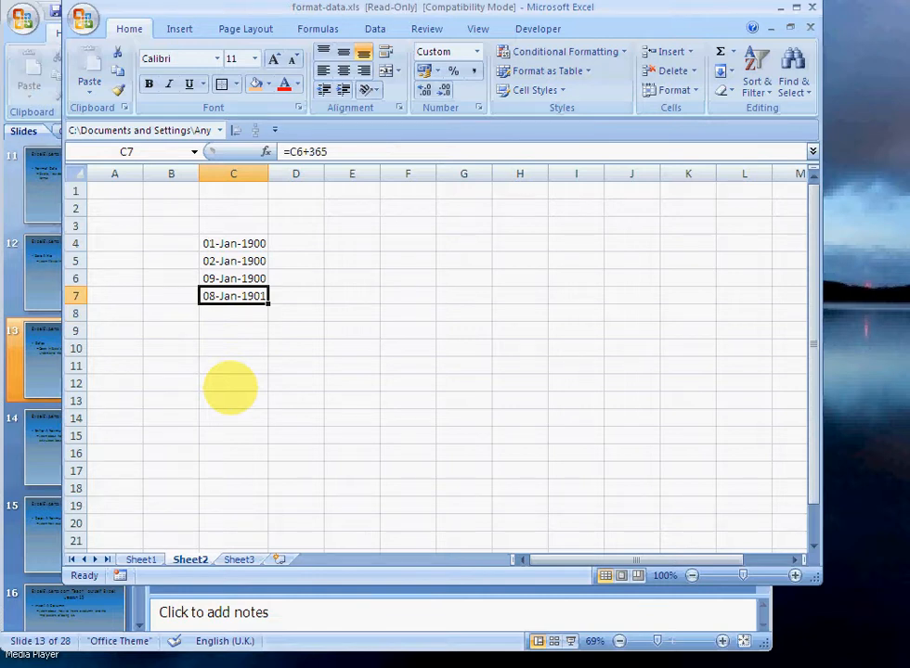
{"action": "left_click", "coordinate": [234, 382]}
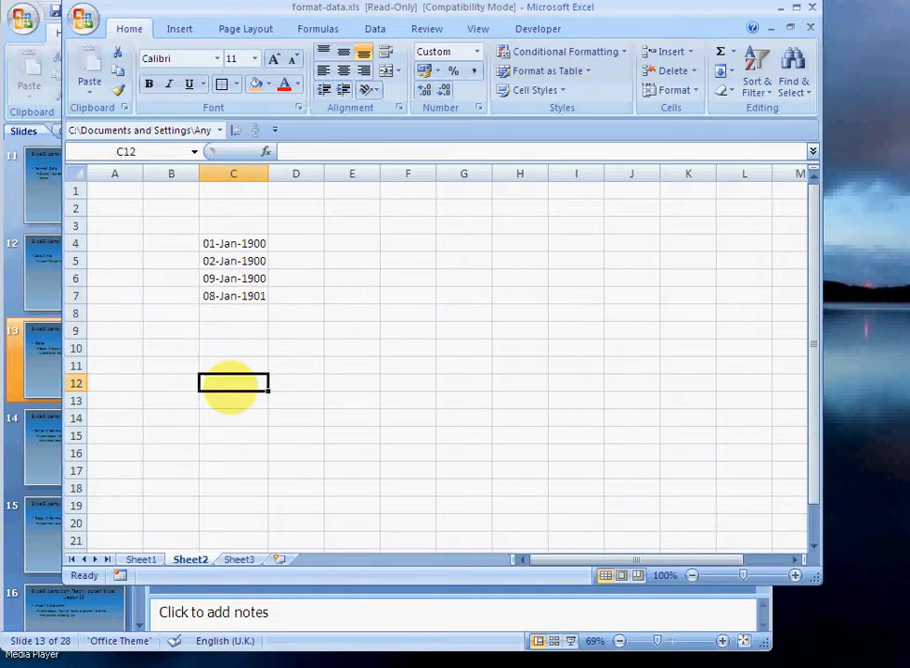
- Enter 09/06/2009 in C8, which displays as its serial number 39973, and compare with C4's underlying value
{"action": "left_click", "coordinate": [234, 295]}
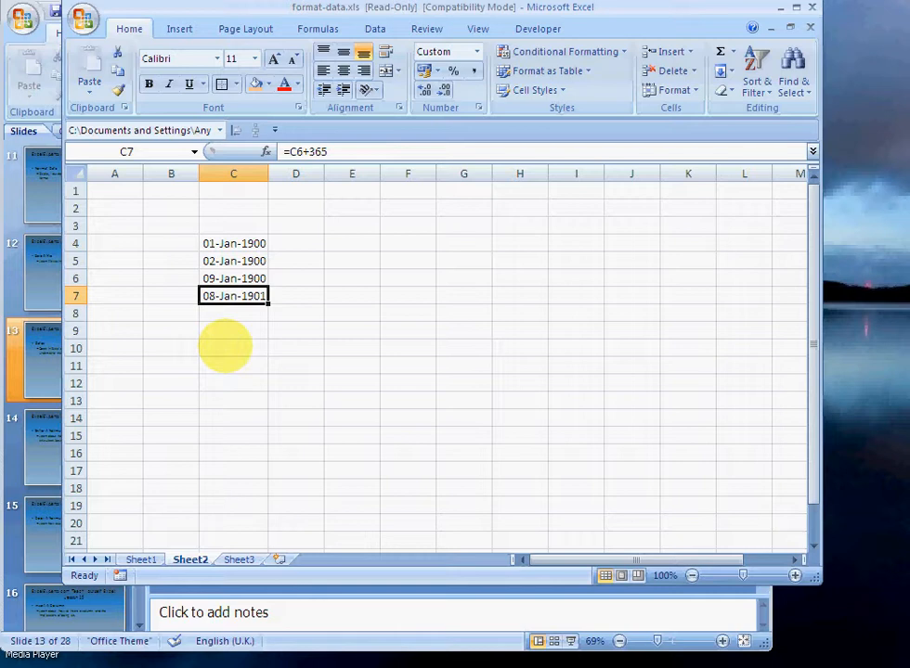
{"action": "left_click", "coordinate": [234, 312]}
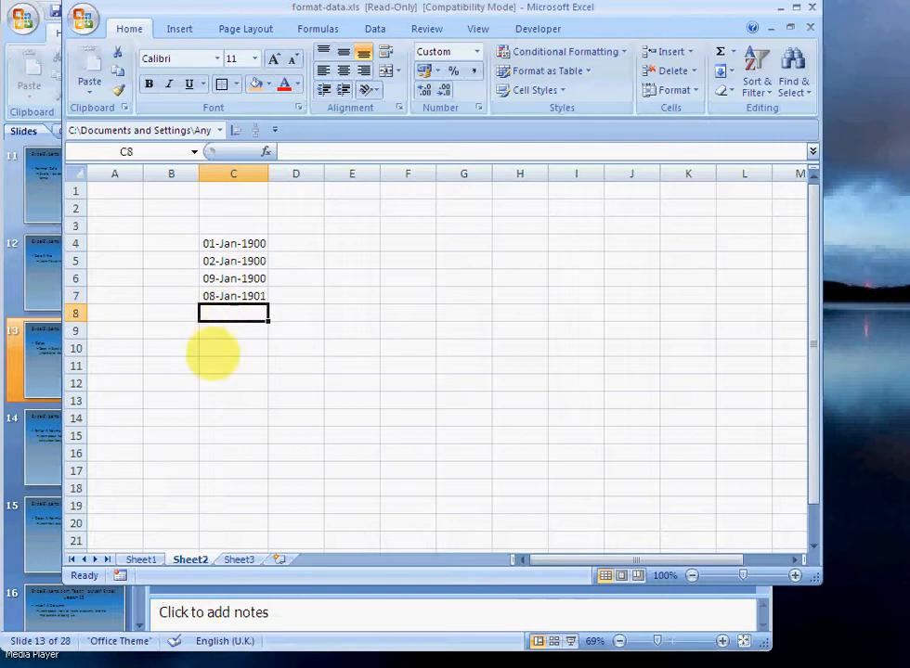
{"action": "mouse_move", "coordinate": [275, 373]}
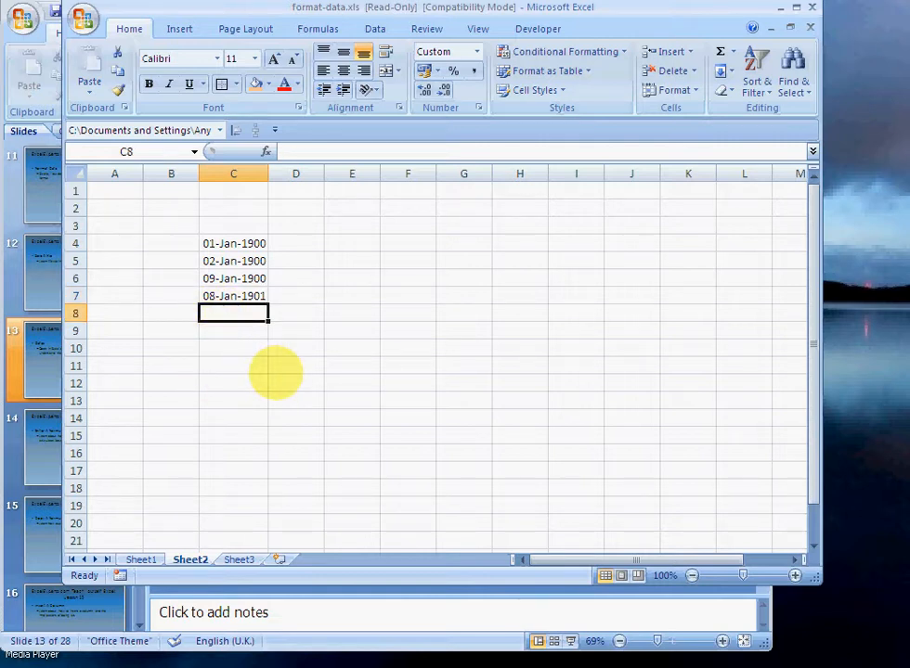
{"action": "type", "text": "09/06/2009"}
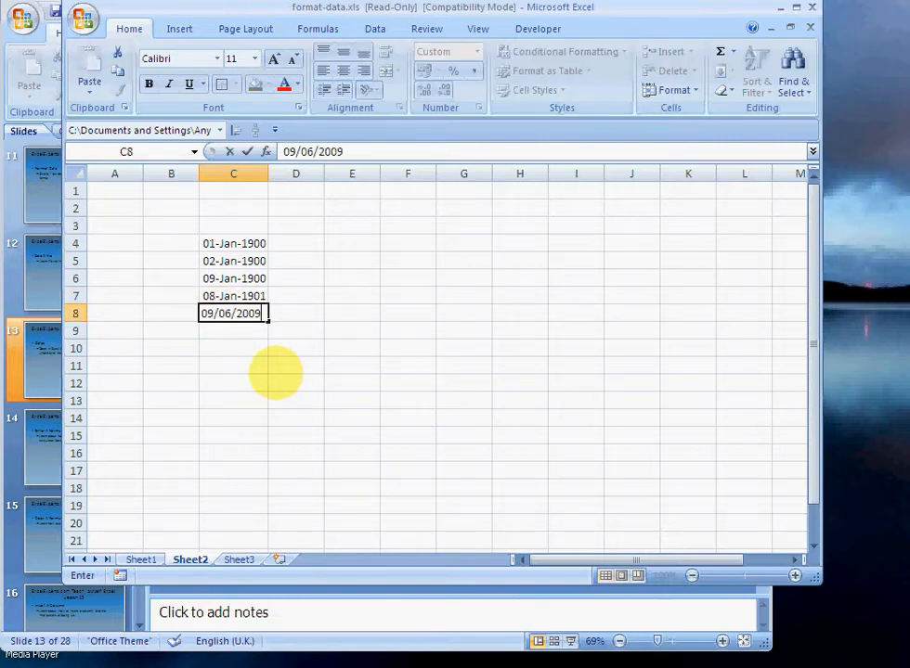
{"action": "key", "text": "Enter"}
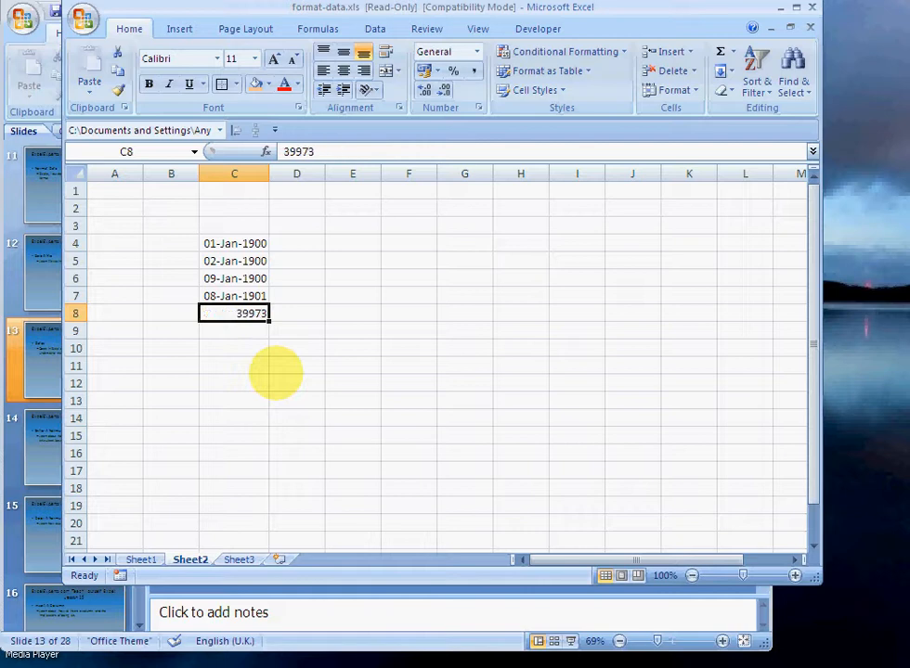
{"action": "mouse_move", "coordinate": [246, 356]}
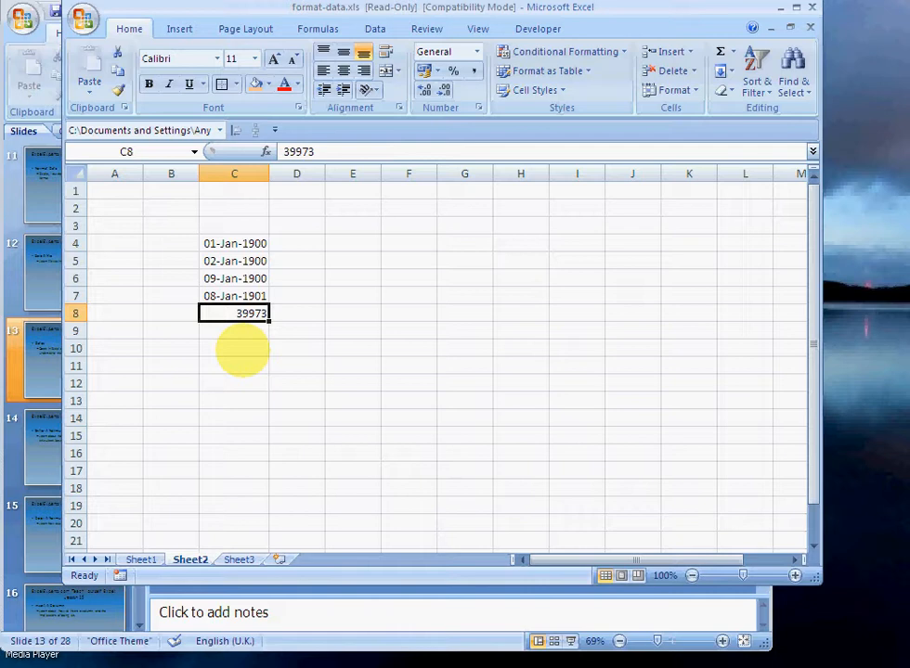
{"action": "left_click", "coordinate": [234, 241]}
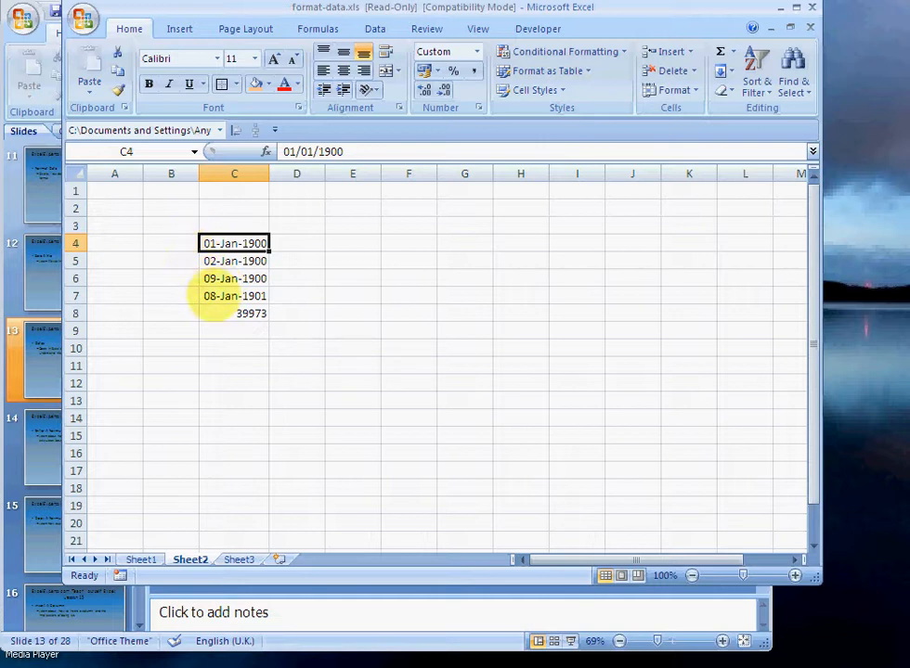
{"action": "left_click", "coordinate": [234, 312]}
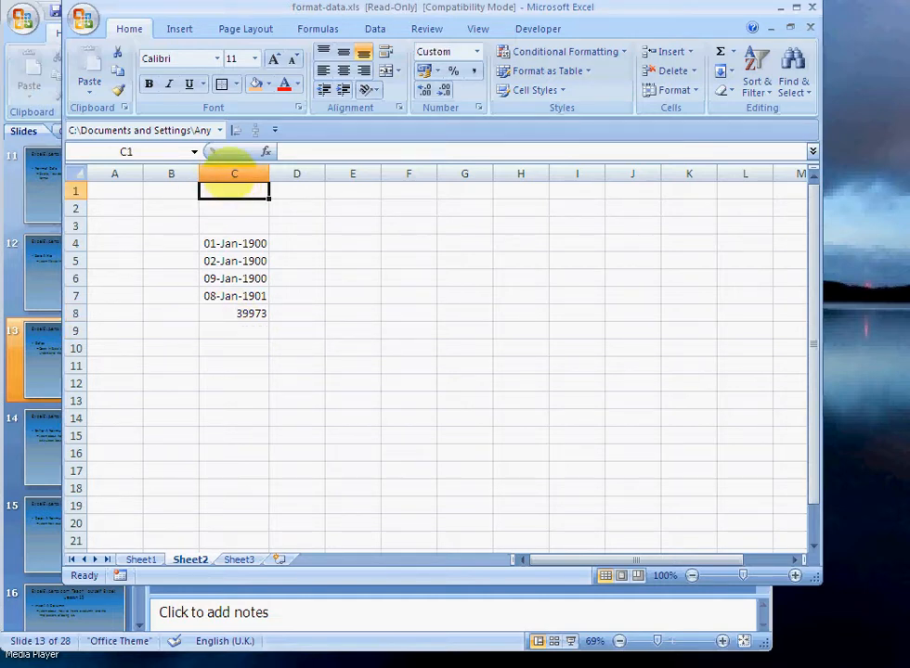
- Give the C4:C8 dates the dd-mmm-yy format so they read 01-Jan-00 through 09-Jun-09
{"action": "left_click", "coordinate": [234, 175]}
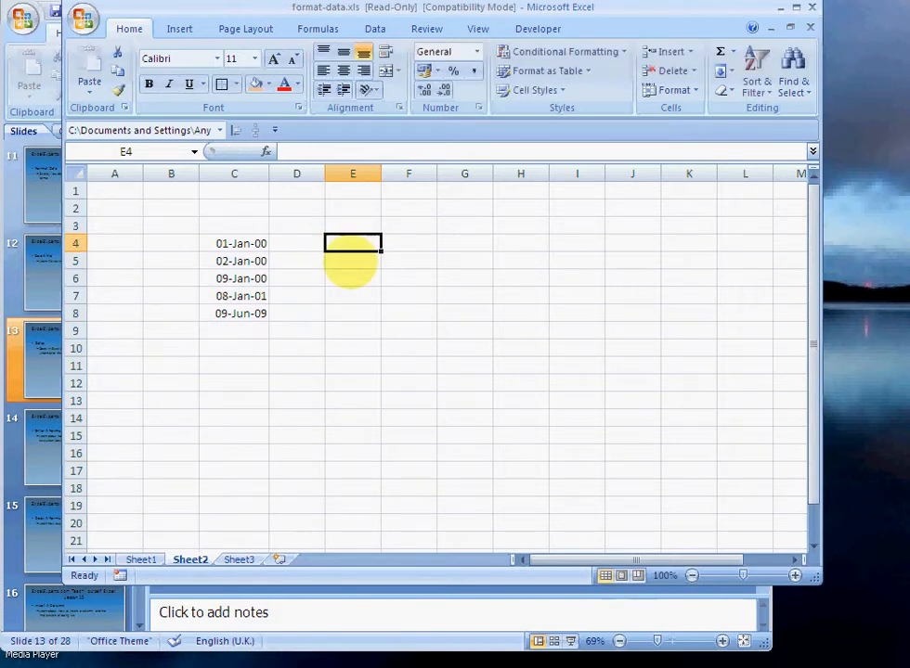
- Enter 2/1, 1/jun and 1/jun/10 below the list, giving 02-Jan-09, 01-Jun-09 and 01-Jun-10 twice
{"action": "left_click", "coordinate": [234, 331]}
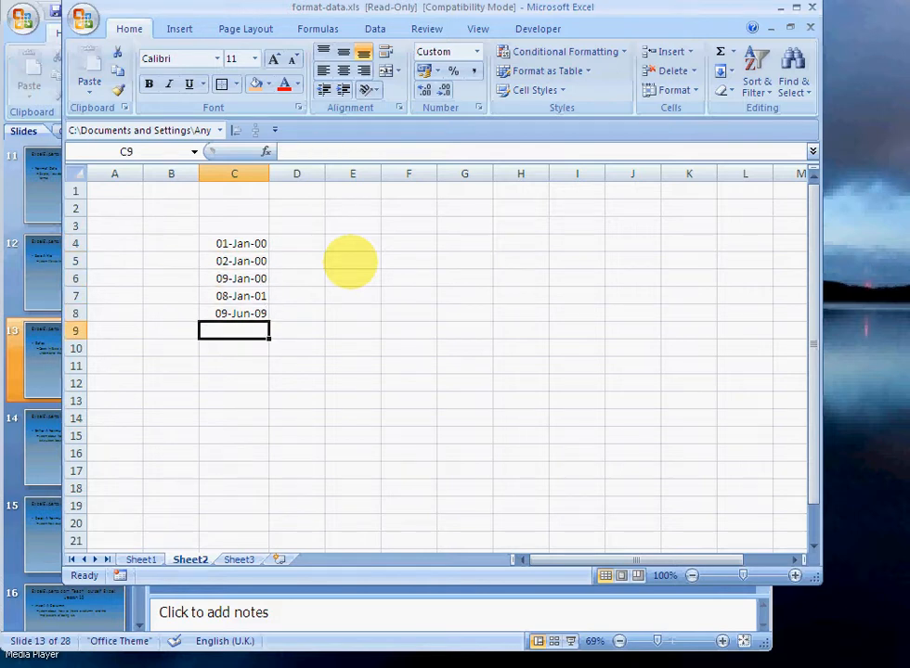
{"action": "type", "text": "2/01/2009"}
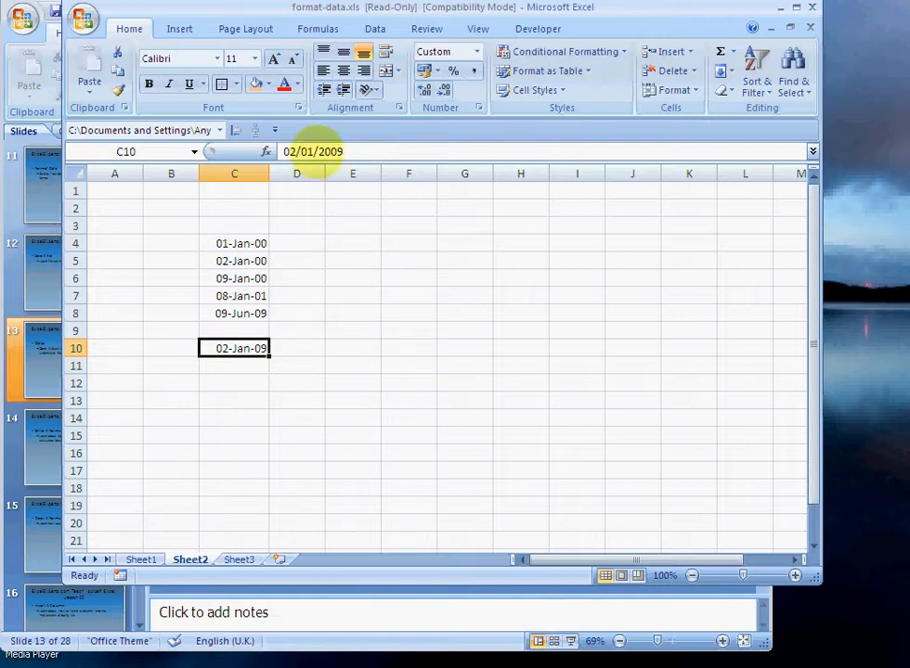
{"action": "double_click", "coordinate": [234, 350]}
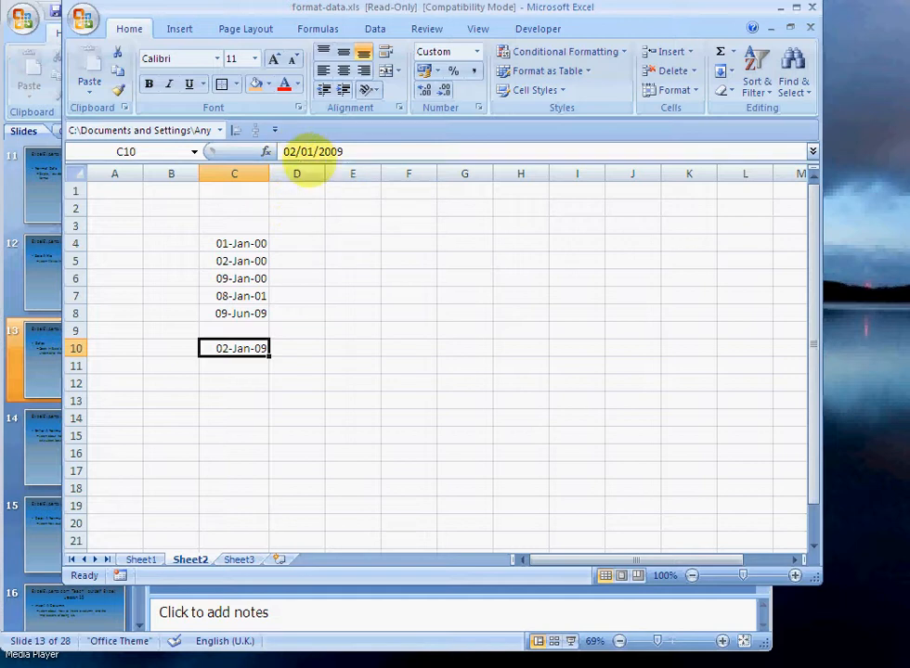
{"action": "left_click", "coordinate": [234, 366]}
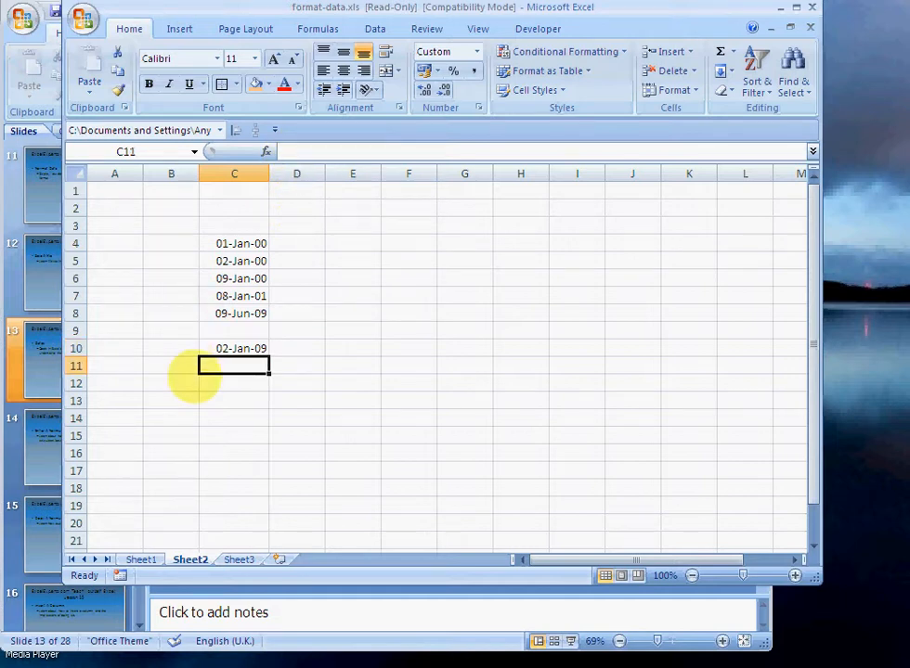
{"action": "type", "text": "1/"}
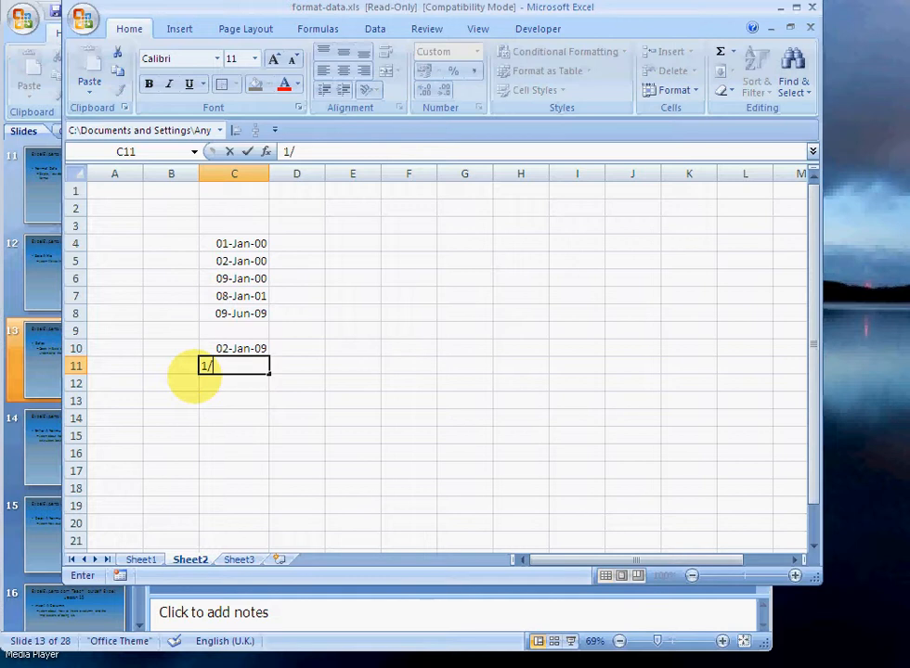
{"action": "type", "text": "jh"}
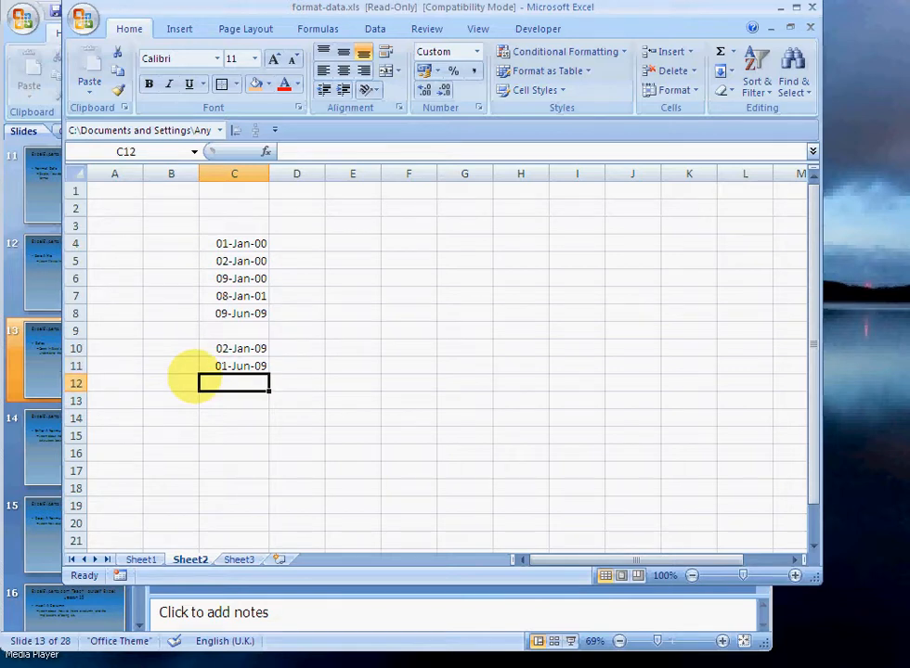
{"action": "type", "text": "1/"}
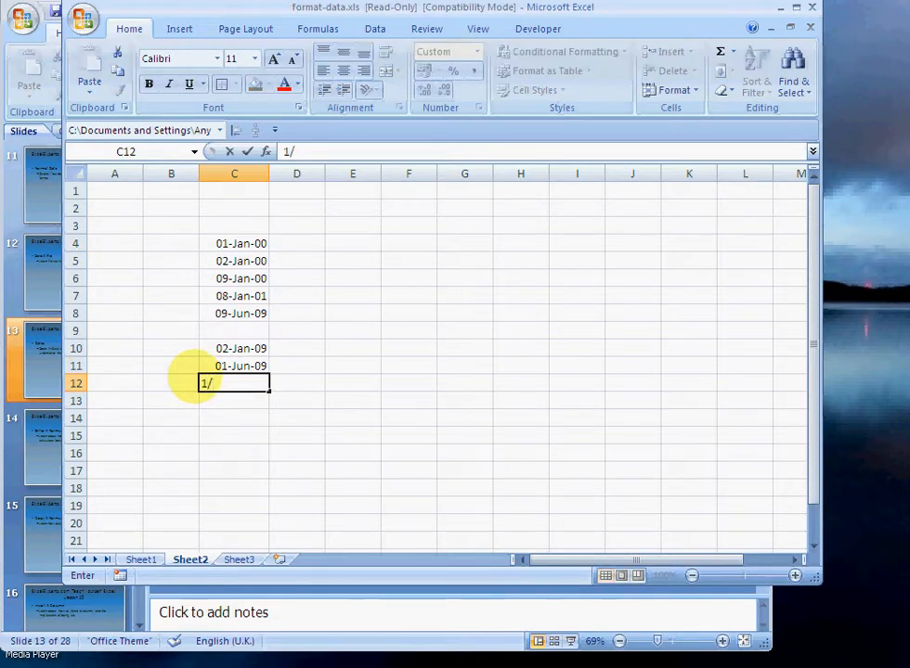
{"action": "type", "text": "jun/"}
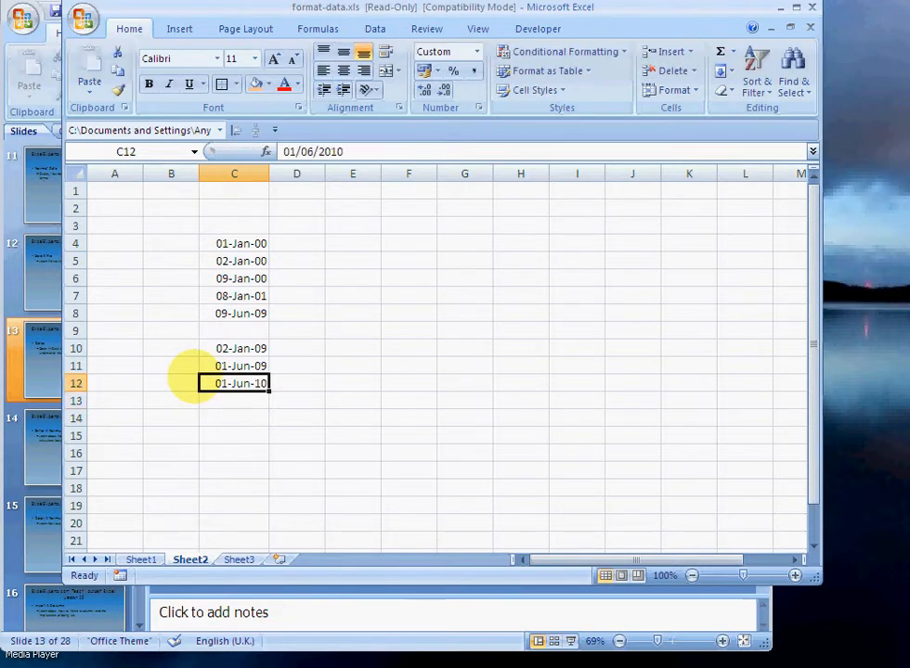
{"action": "mouse_move", "coordinate": [320, 153]}
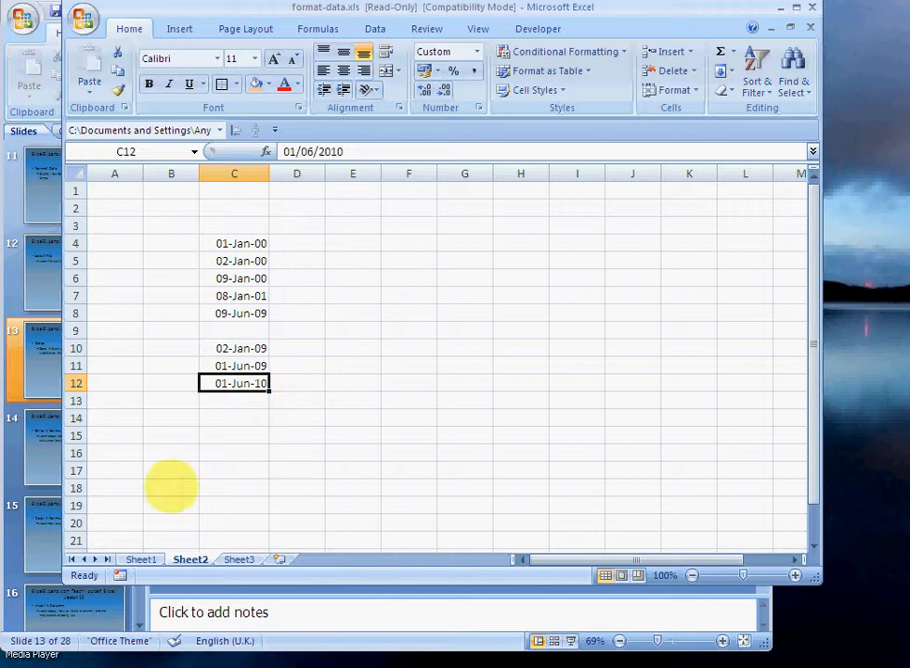
{"action": "type", "text": "1/ju"}
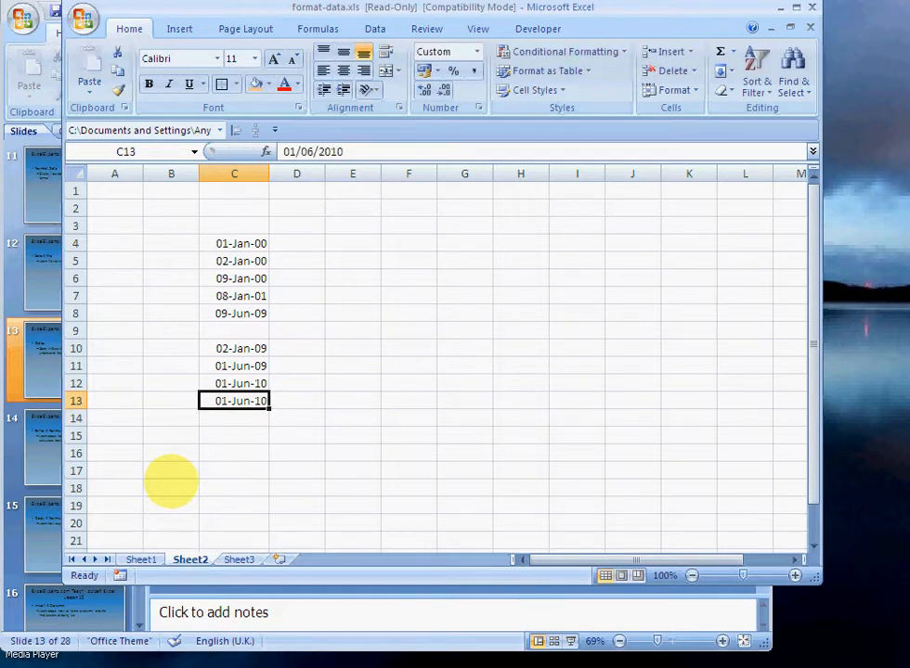
{"action": "mouse_move", "coordinate": [204, 464]}
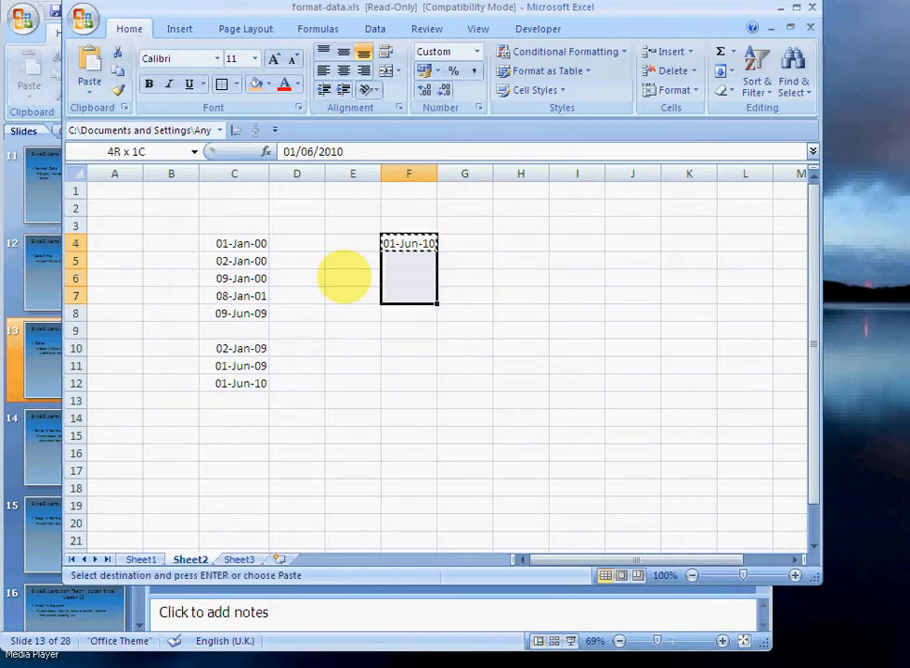
- Paste 01-Jun-10 into F4:F8 and review F4's cell format, leaving it as 01-Jun-10
{"action": "left_click", "coordinate": [409, 260]}
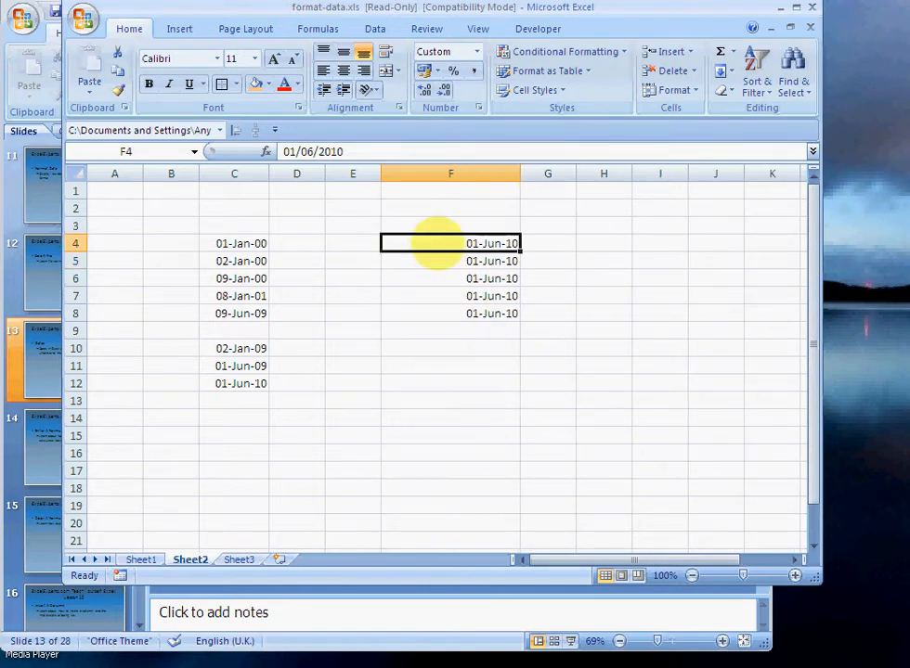
{"action": "right_click", "coordinate": [449, 243]}
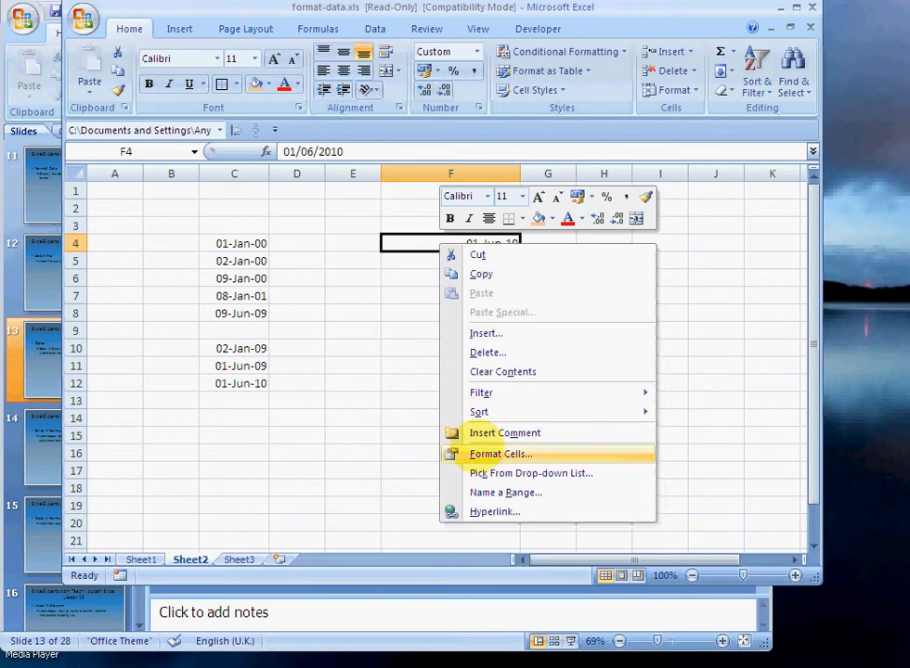
{"action": "left_click", "coordinate": [499, 453]}
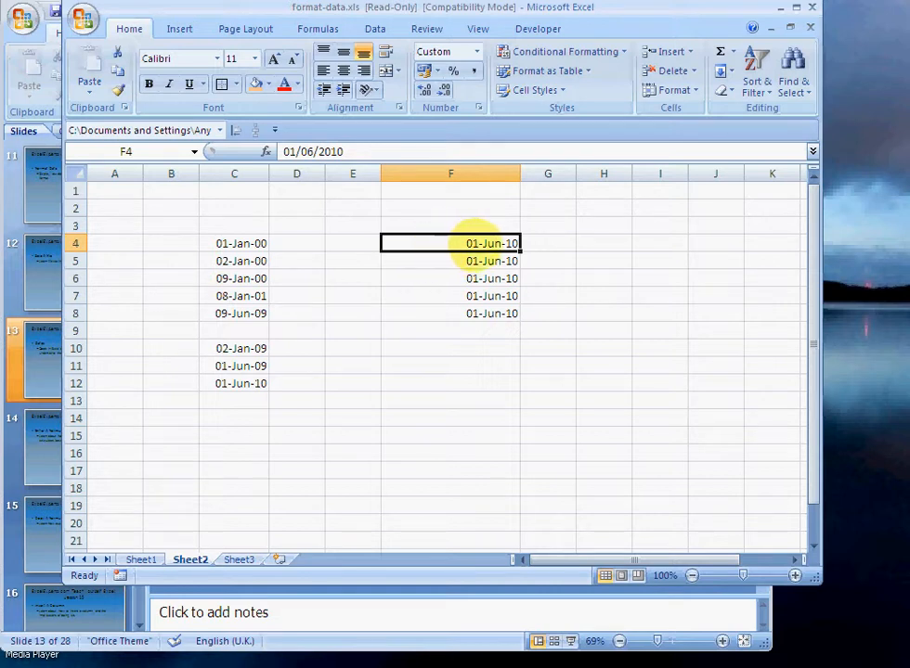
{"action": "left_click", "coordinate": [449, 260]}
{"action": "type", "text": "ddd dd-mmm-yy"}
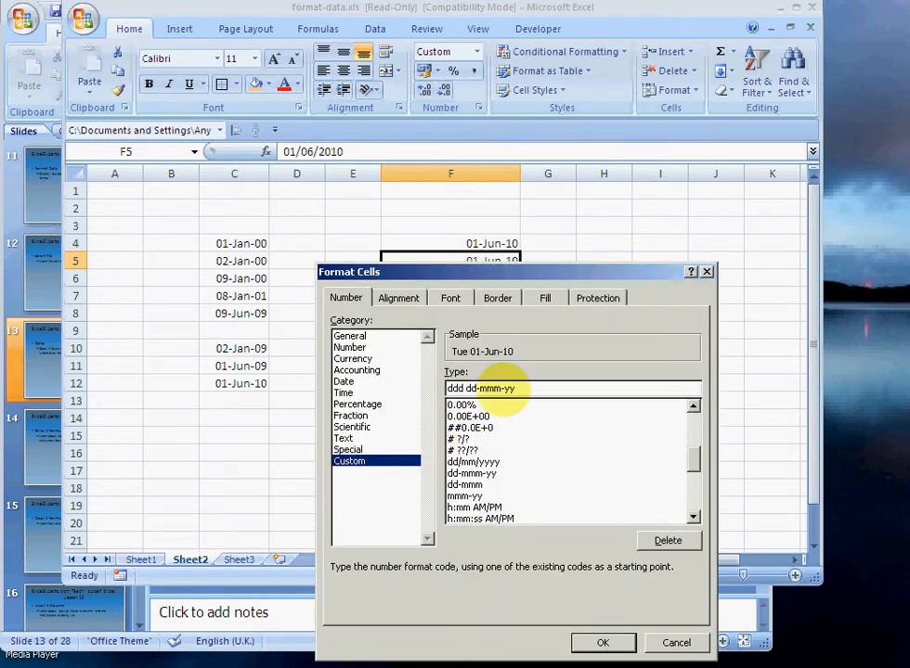
- Format F5 as ddd dd-mmm-yy (Tue 01-Jun-10) and F6 as dd-mmm (01-Jun)
{"action": "left_click", "coordinate": [606, 643]}
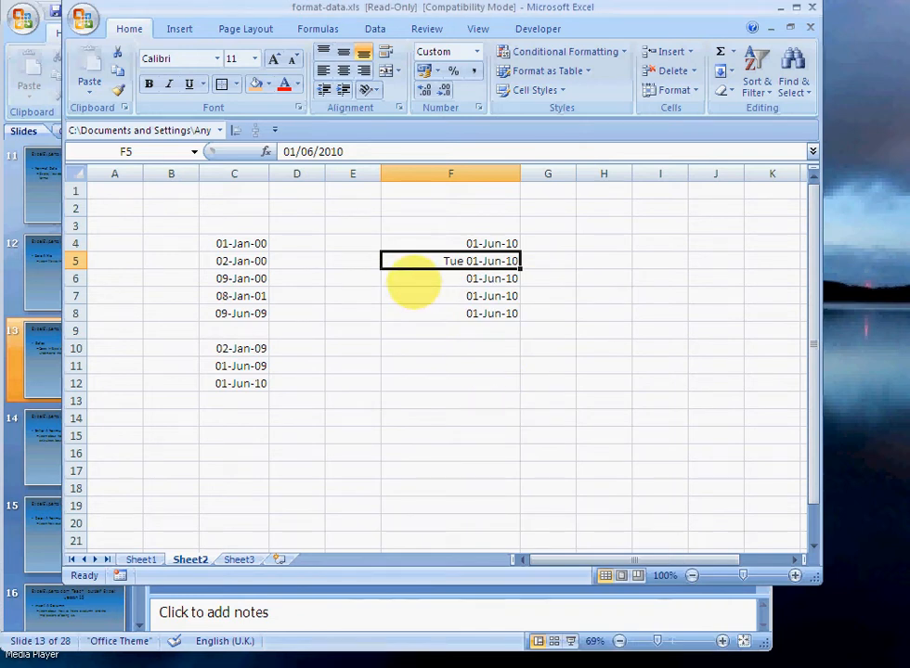
{"action": "left_click", "coordinate": [449, 278]}
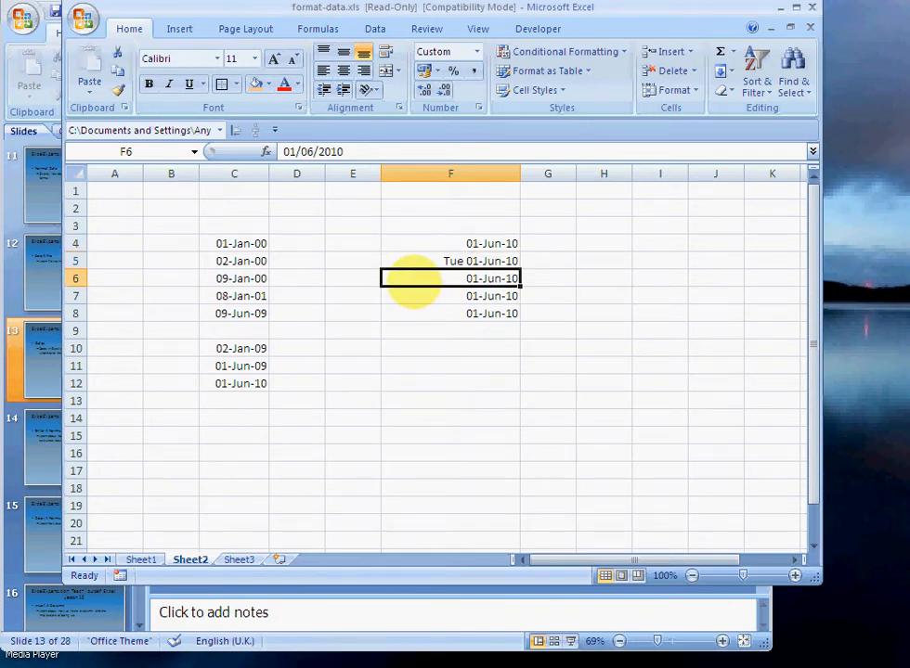
{"action": "right_click", "coordinate": [449, 279]}
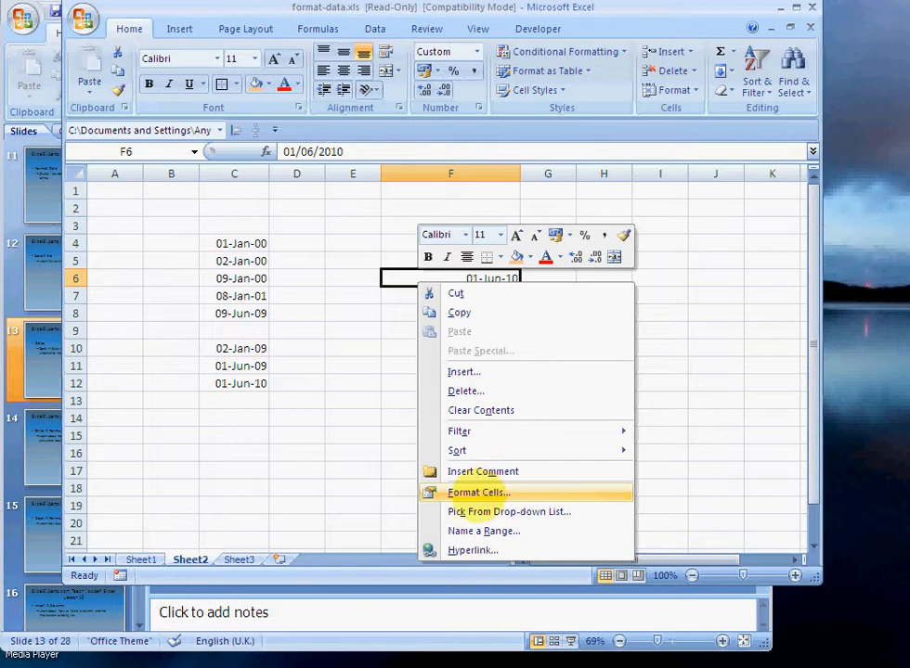
{"action": "left_click", "coordinate": [479, 492]}
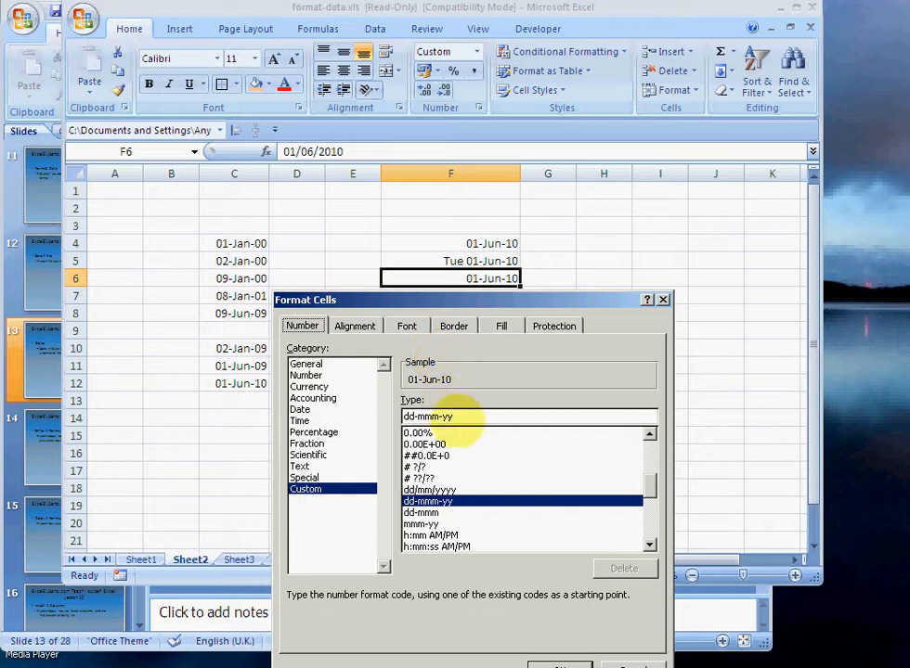
{"action": "left_click", "coordinate": [420, 512]}
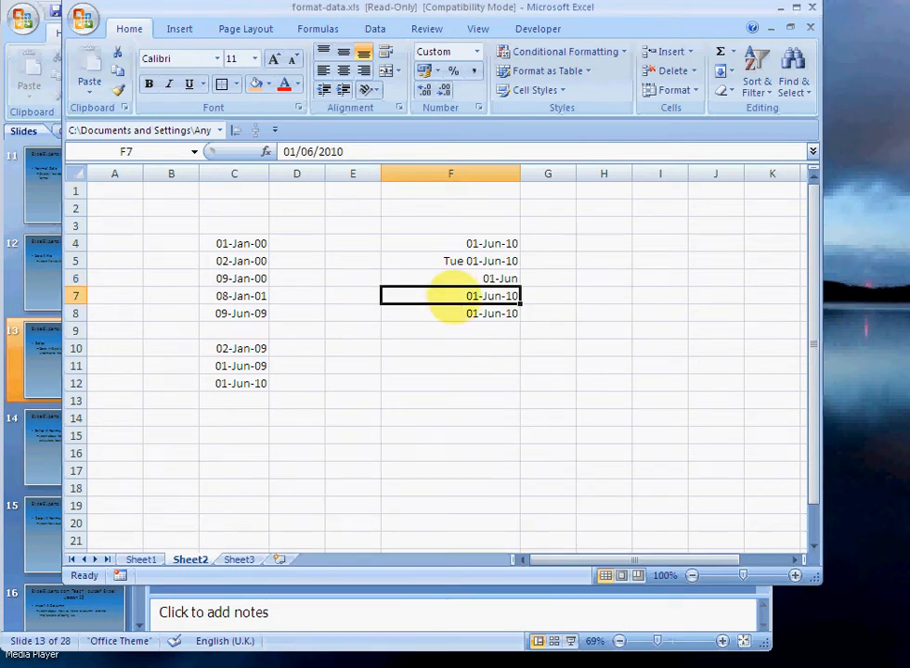
{"action": "left_click", "coordinate": [449, 279]}
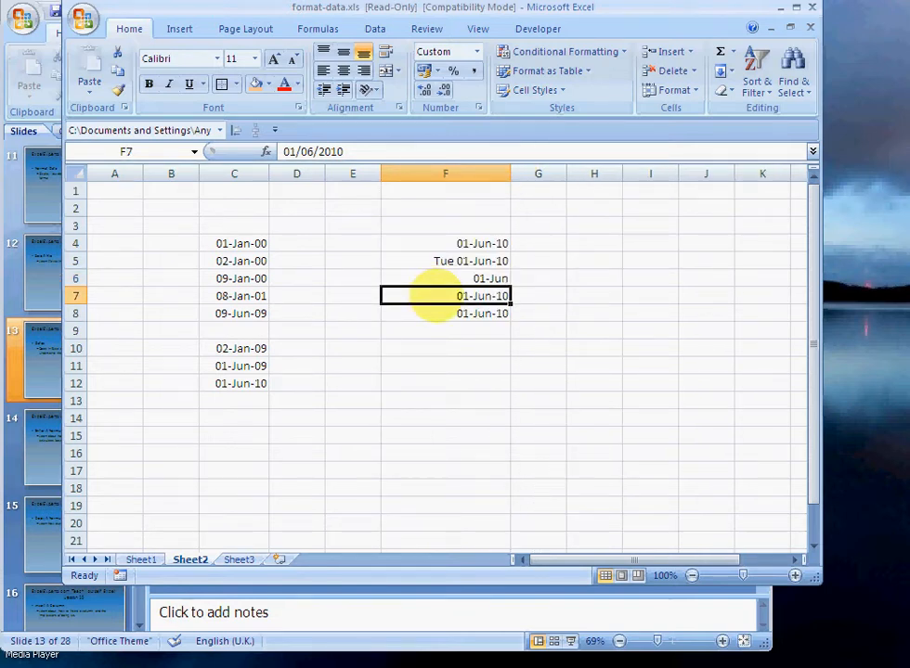
- Format F7 as mmm-yy (Jun-10) and F8 as mmm (Jun), then check the formatted cells
{"action": "right_click", "coordinate": [446, 295]}
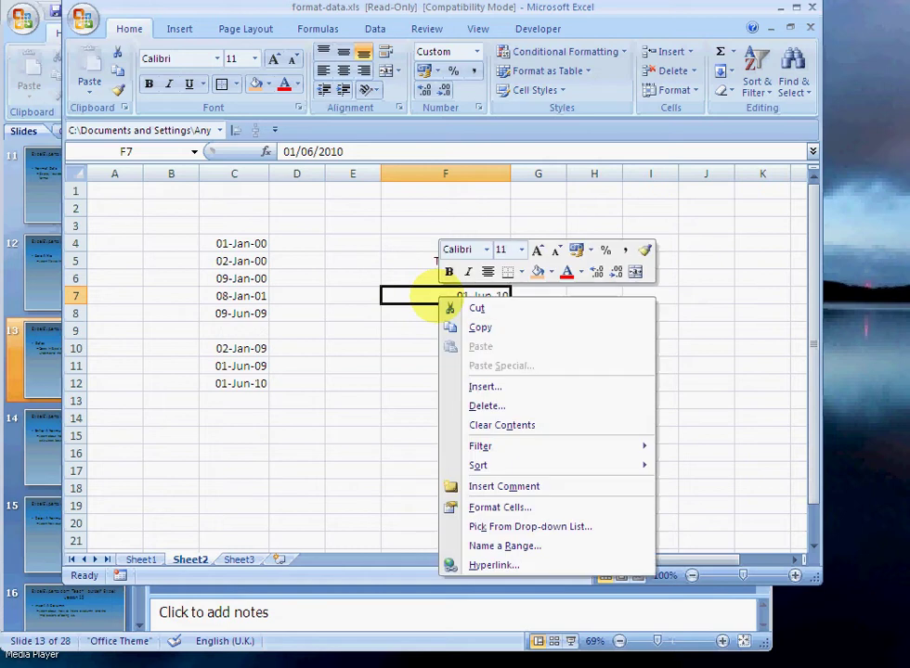
{"action": "left_click", "coordinate": [500, 507]}
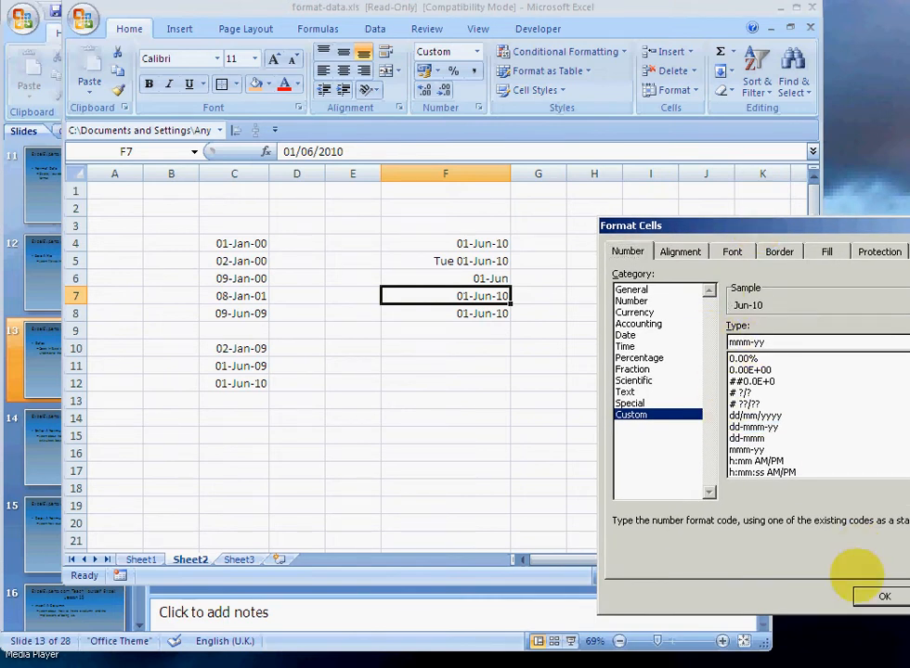
{"action": "right_click", "coordinate": [445, 312]}
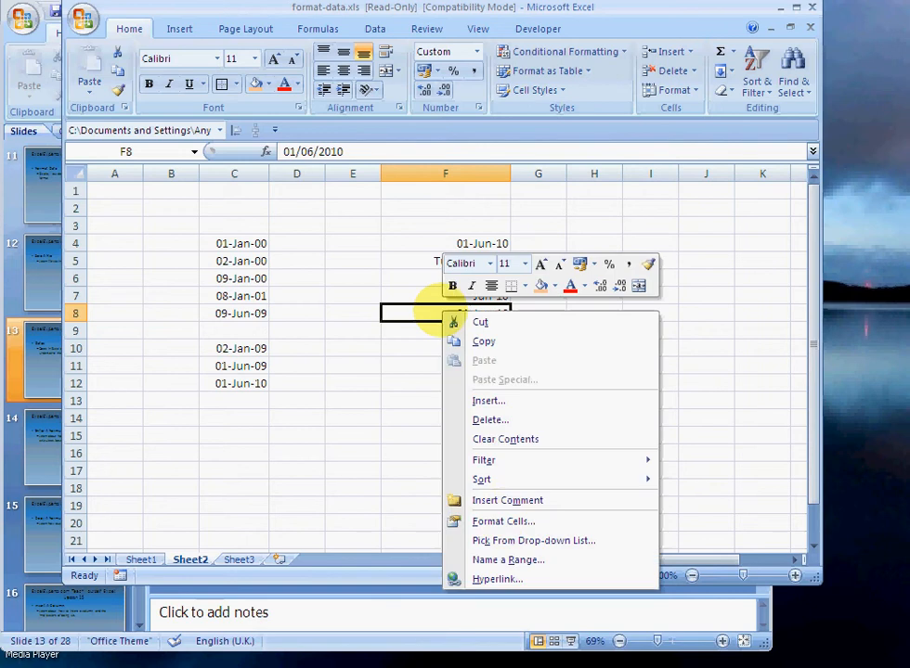
{"action": "left_click", "coordinate": [504, 520]}
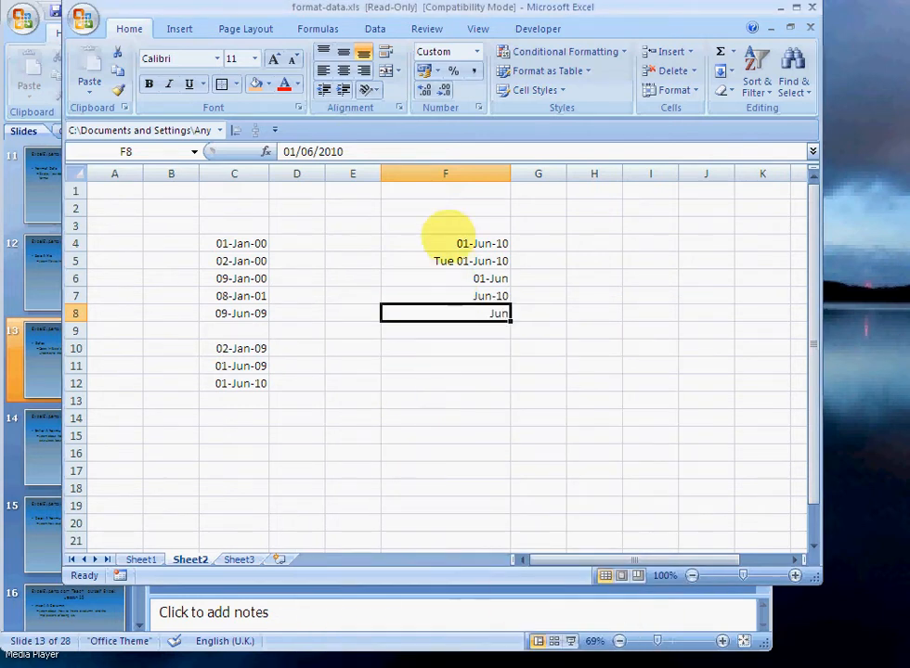
{"action": "left_click", "coordinate": [446, 278]}
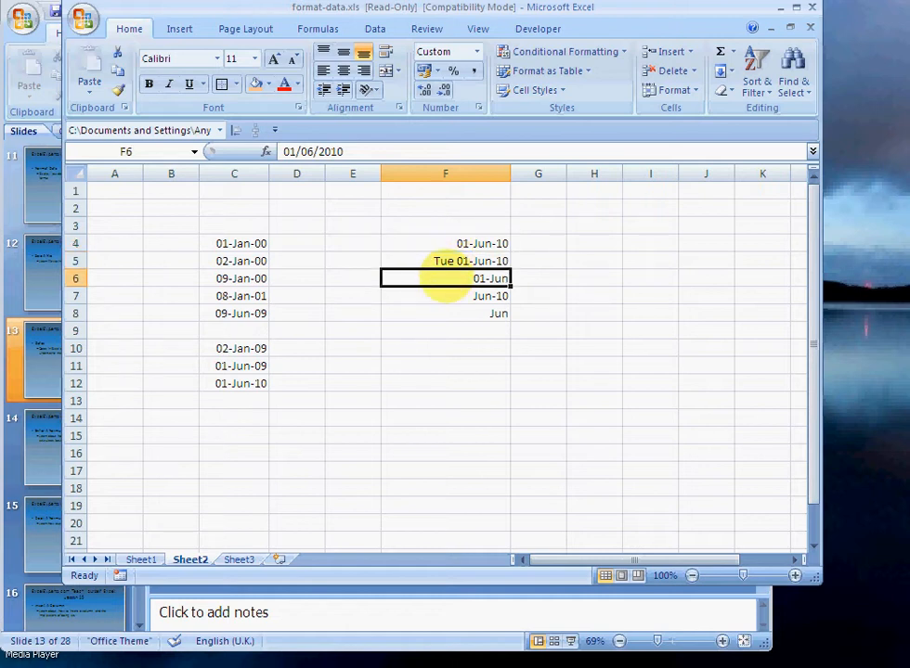
{"action": "left_click", "coordinate": [444, 312]}
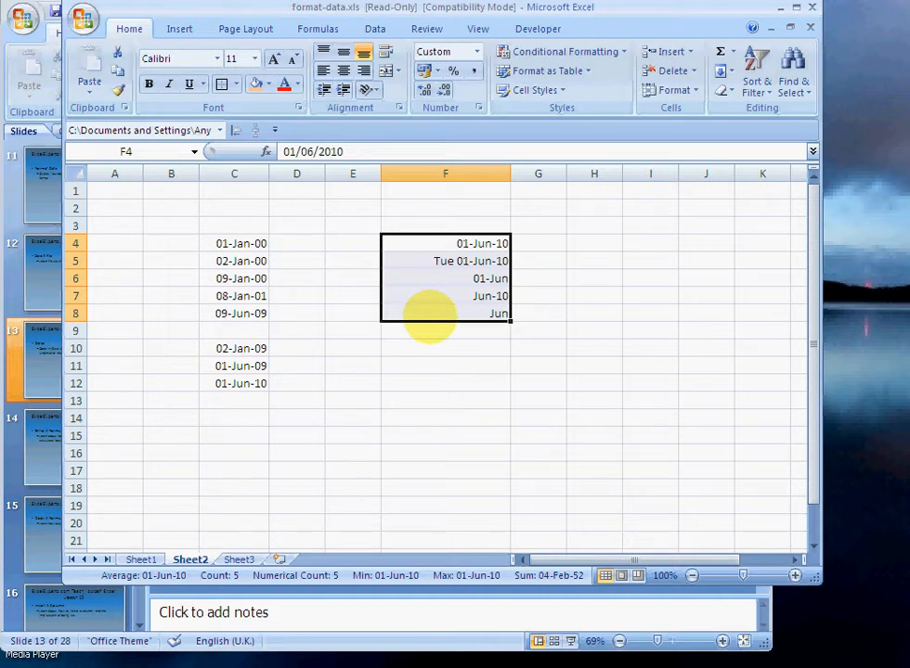
- On Sheet1, give the Date column the custom format ddd dd-mmm-yy so dates read like Fri 12-May-06
{"action": "left_click", "coordinate": [141, 561]}
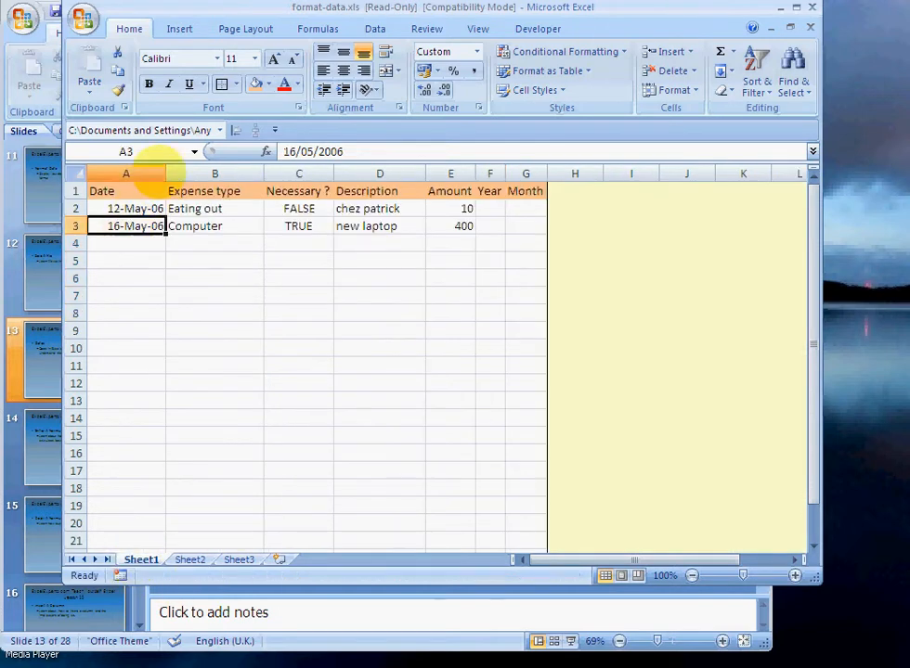
{"action": "right_click", "coordinate": [126, 175]}
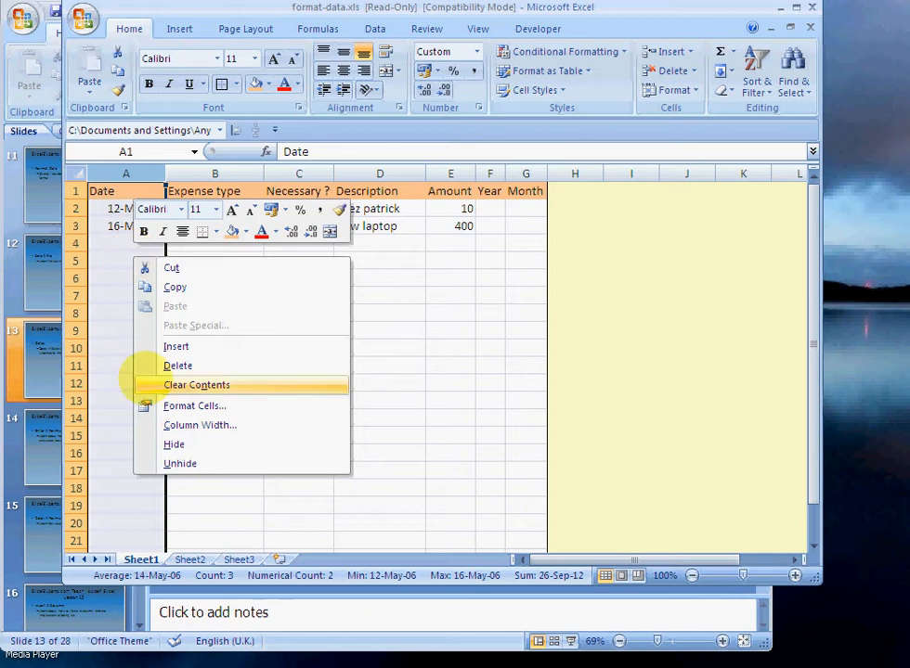
{"action": "left_click", "coordinate": [193, 405]}
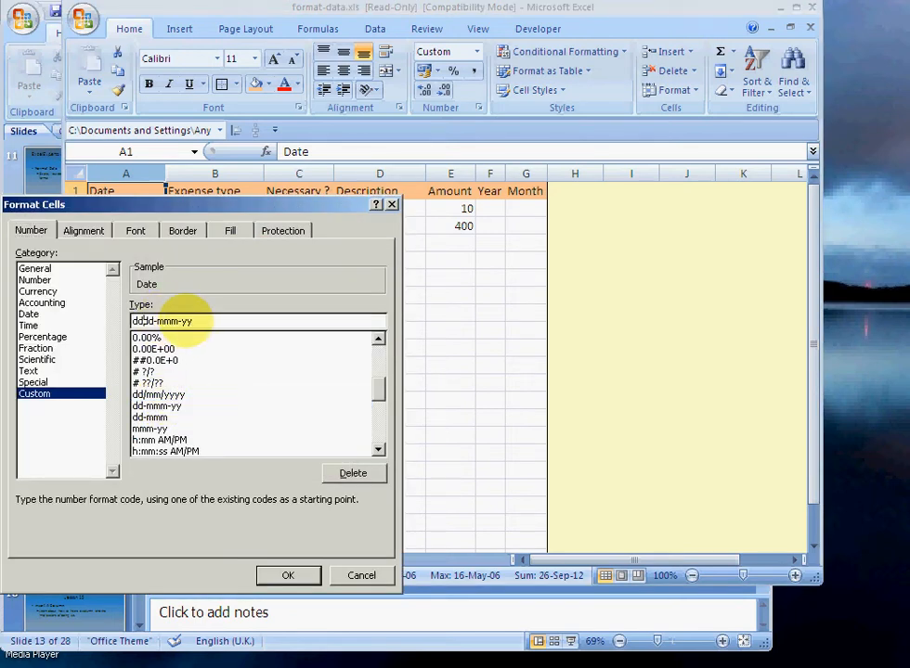
{"action": "left_click", "coordinate": [288, 576]}
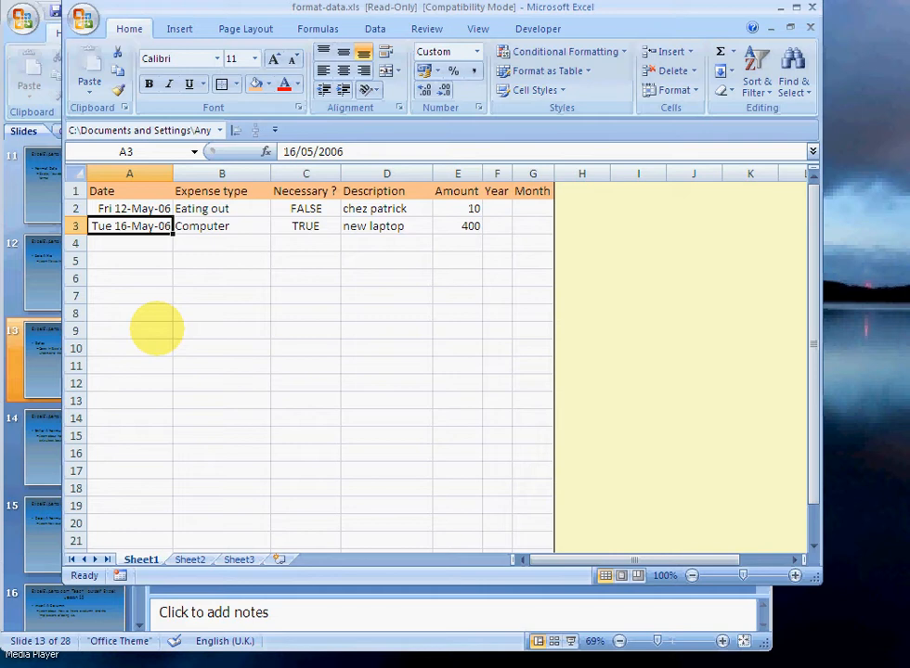
{"action": "left_click", "coordinate": [214, 208]}
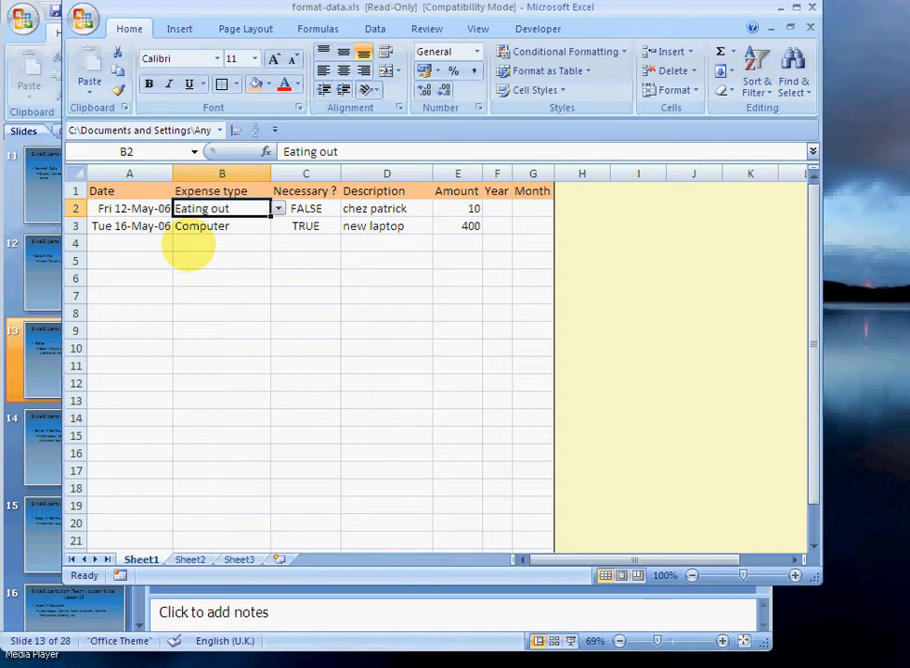
- Enter the date 01-Jan in A4 and retry past the validation warning
{"action": "left_click", "coordinate": [130, 242]}
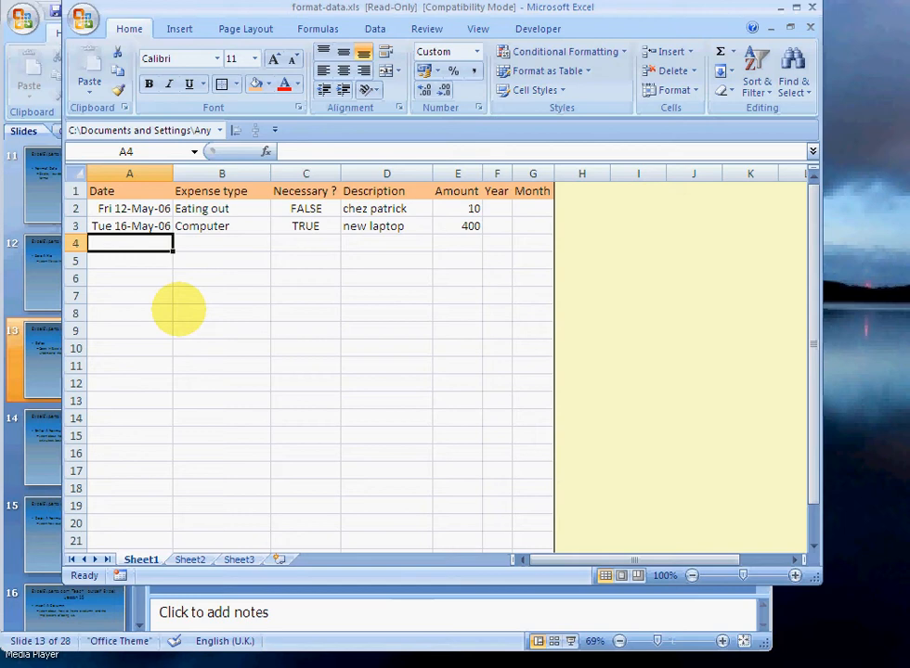
{"action": "type", "text": "01-j"}
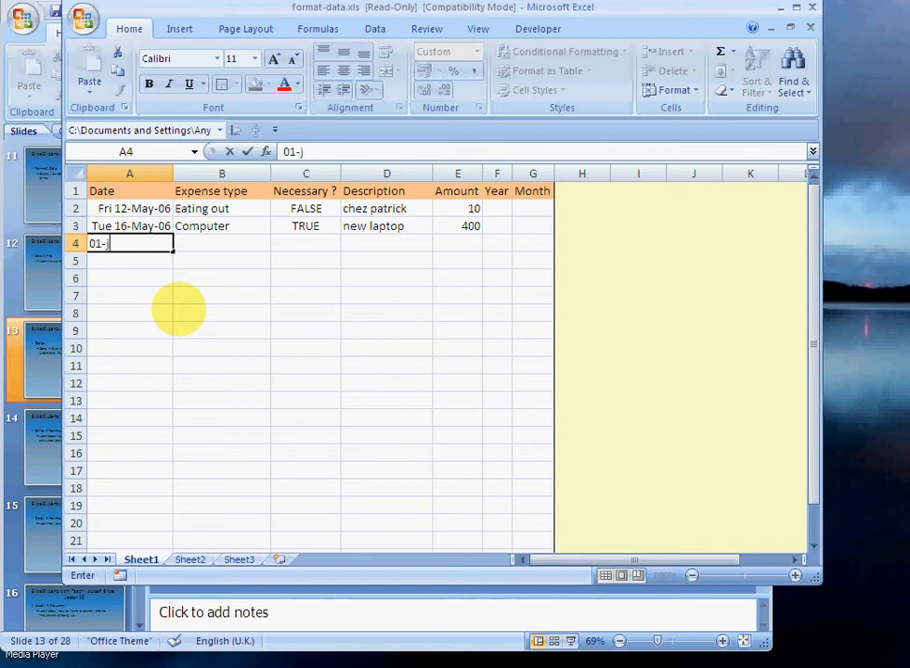
{"action": "type", "text": "an-06"}
{"action": "left_click", "coordinate": [221, 244]}
{"action": "type", "text": "Eating out"}
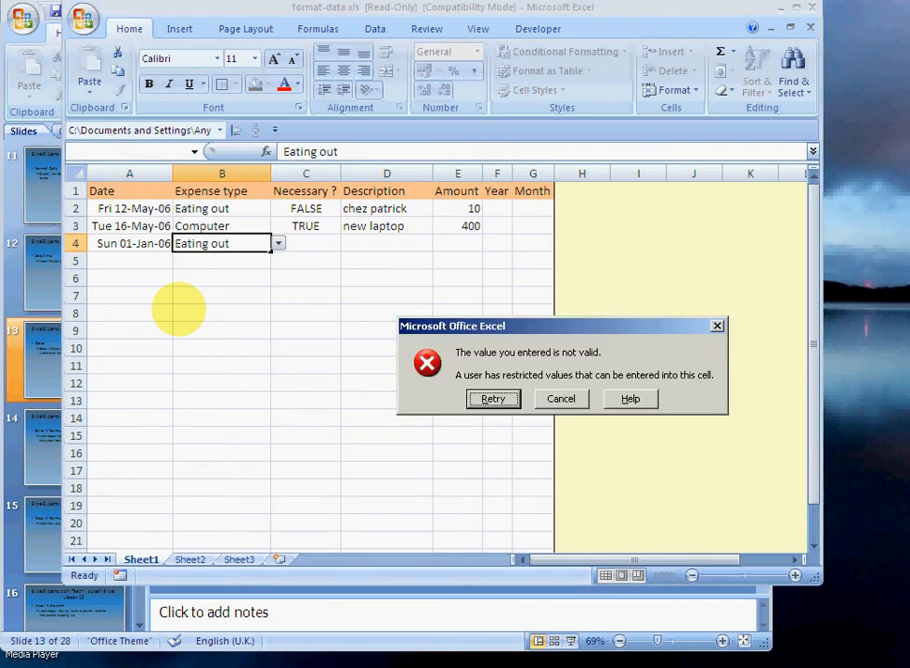
{"action": "left_click", "coordinate": [494, 400]}
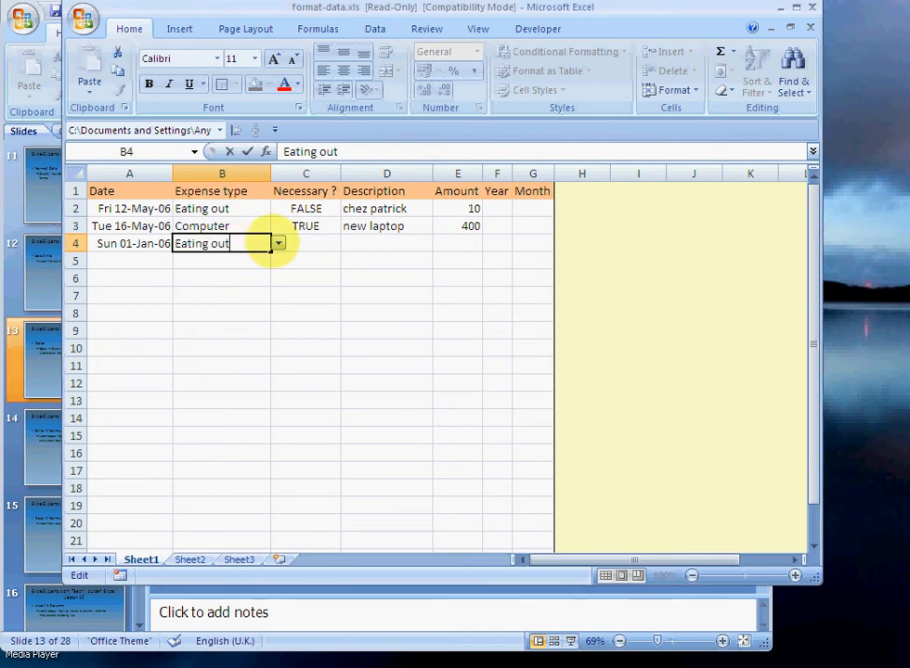
- Fill the row with Eating Out, FALSE, description 'pub' and amount 20
{"action": "left_click", "coordinate": [279, 243]}
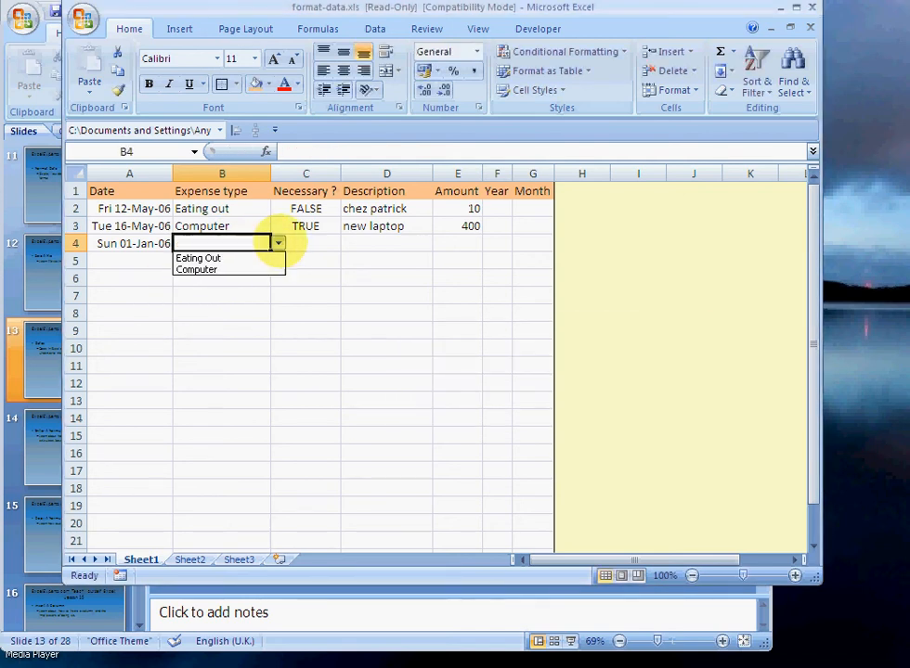
{"action": "left_click", "coordinate": [197, 258]}
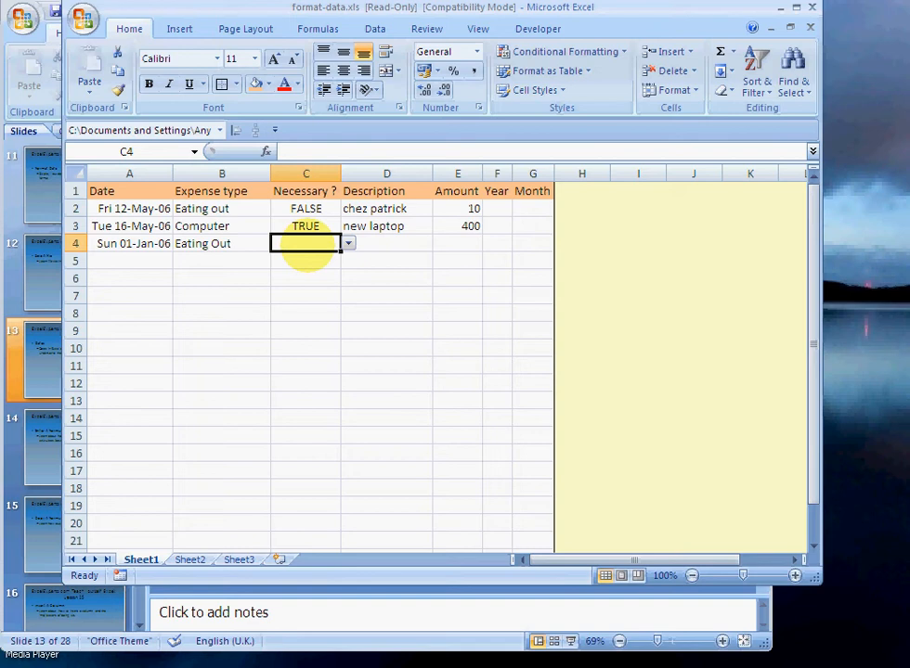
{"action": "left_click", "coordinate": [346, 241]}
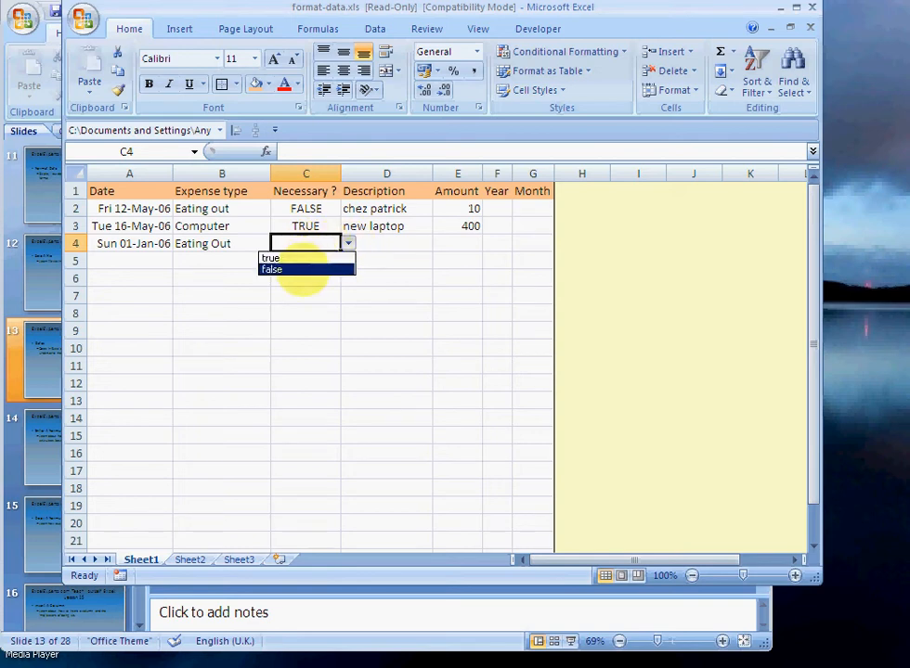
{"action": "left_click", "coordinate": [271, 269]}
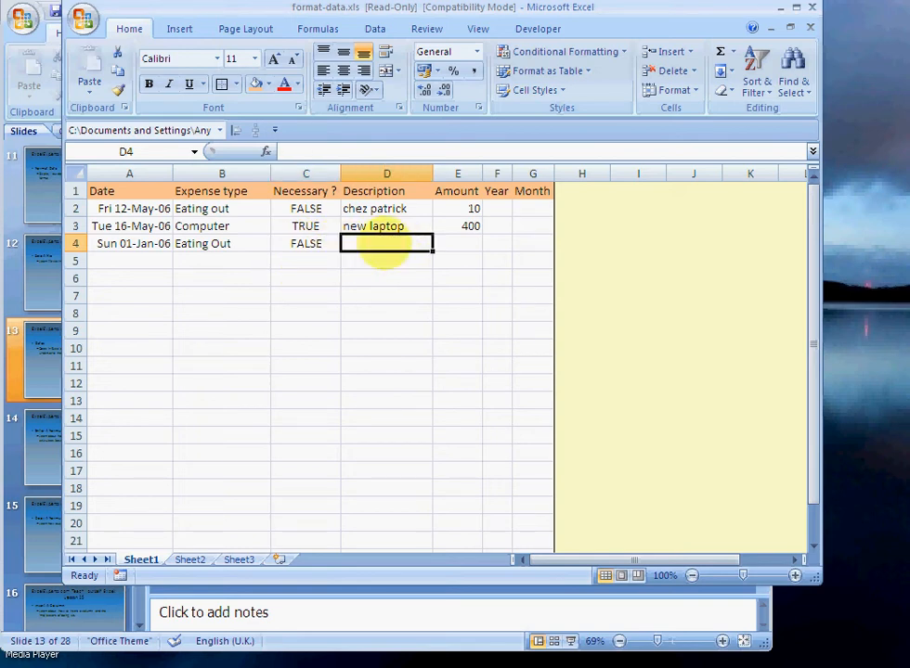
{"action": "type", "text": "pub"}
{"action": "left_click", "coordinate": [456, 243]}
{"action": "type", "text": "20"}
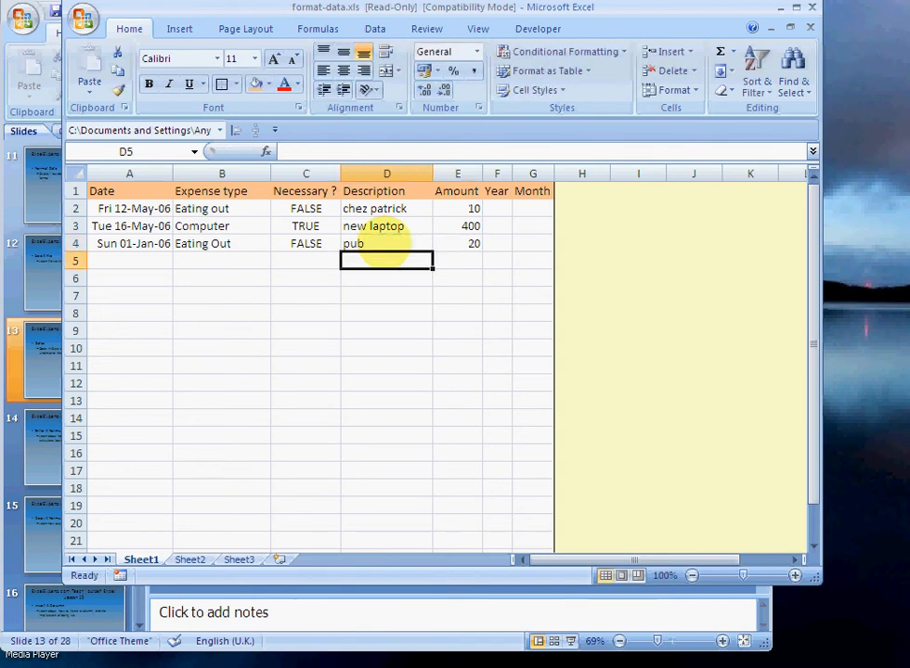
{"action": "left_click", "coordinate": [130, 260]}
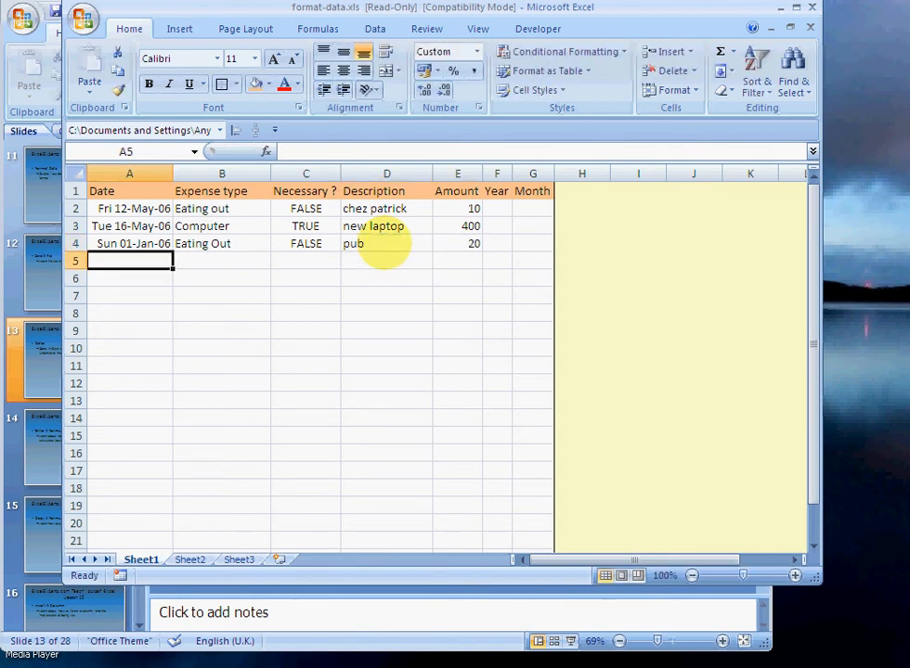
- Enter 01-Feb in A5, set type Eating Out and begin the description 'ma'
{"action": "type", "text": "01-"}
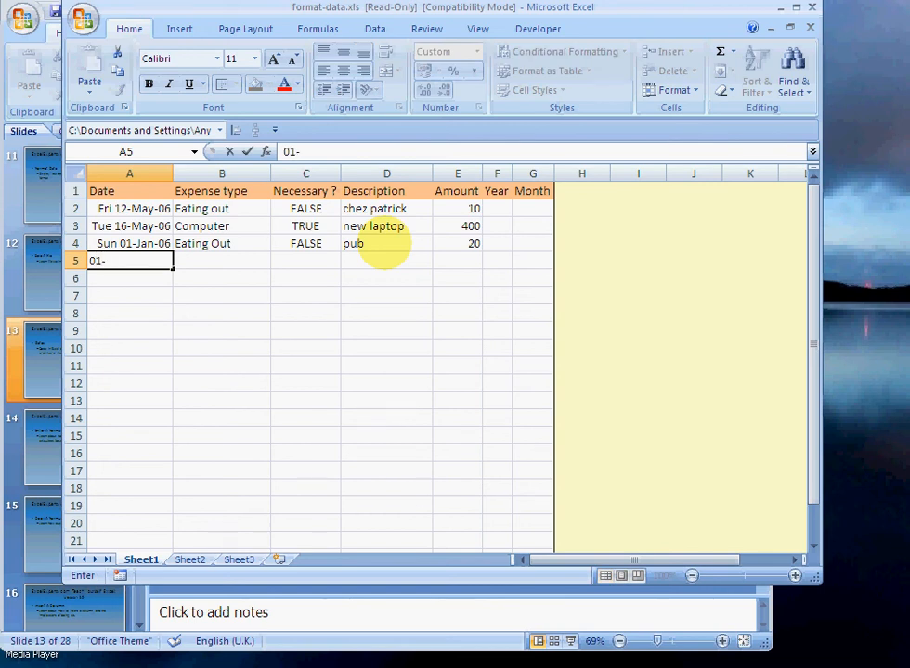
{"action": "type", "text": "feb-"}
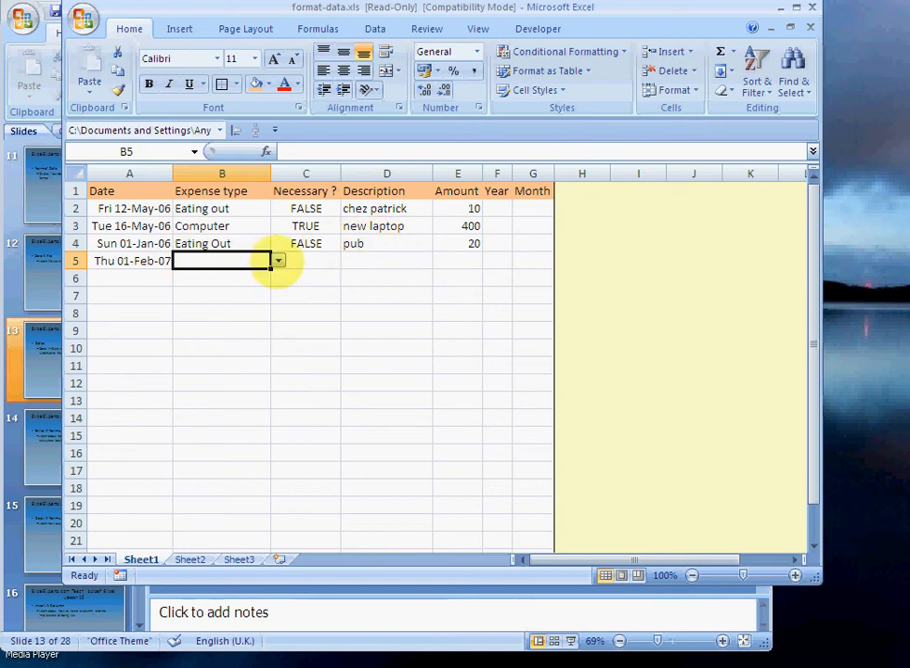
{"action": "left_click", "coordinate": [304, 260]}
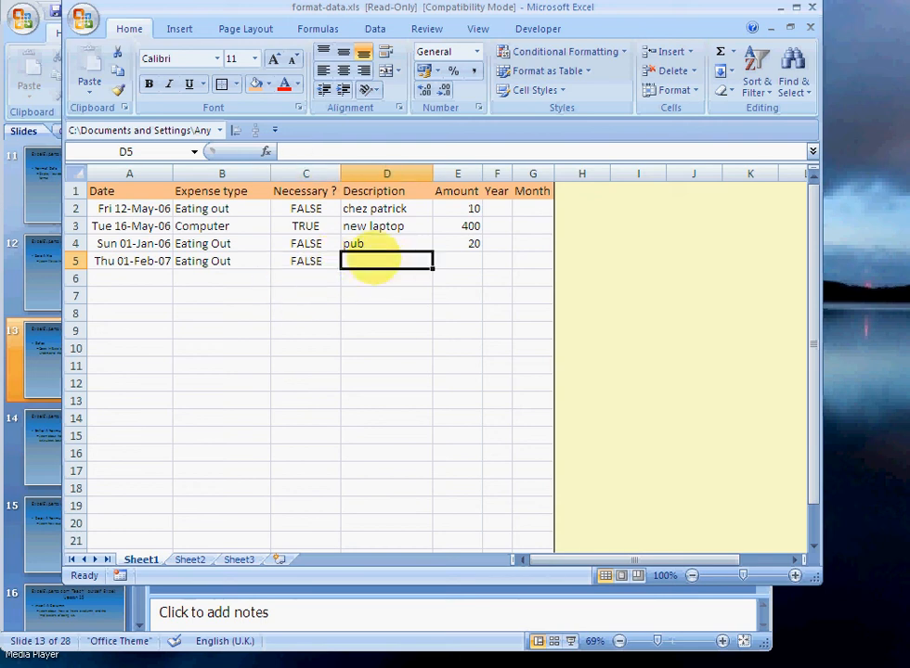
{"action": "type", "text": "ma"}
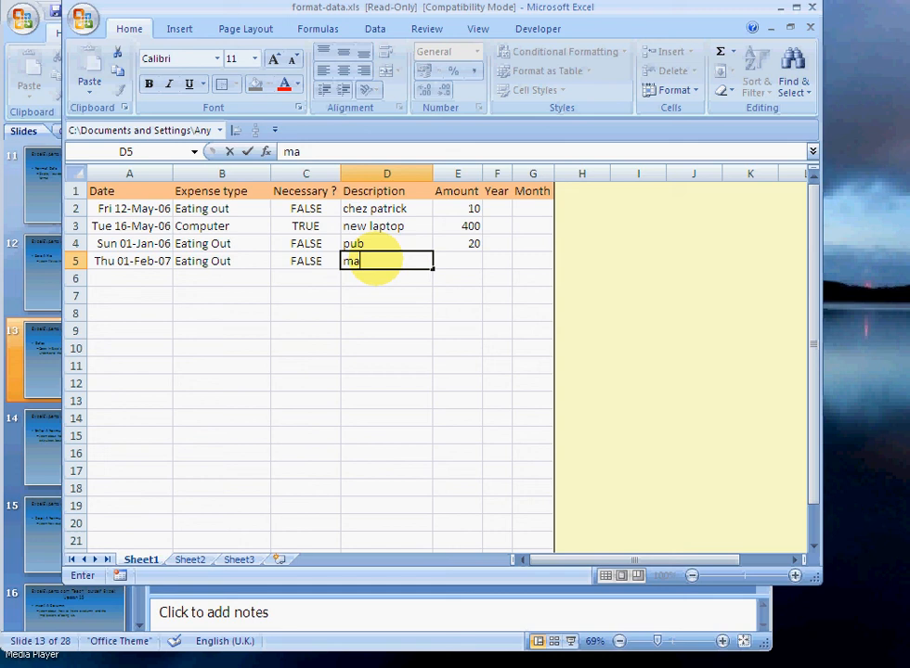